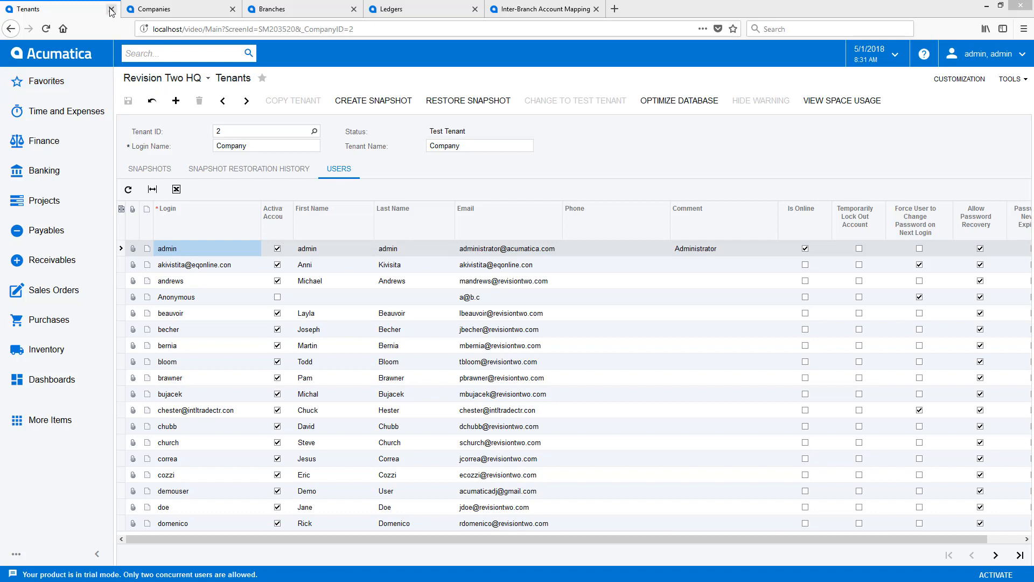
Step: Review the Companies, Branches and Ledgers lists, ending on the Companies list with HQ and VA
{"action": "left_click", "coordinate": [180, 8]}
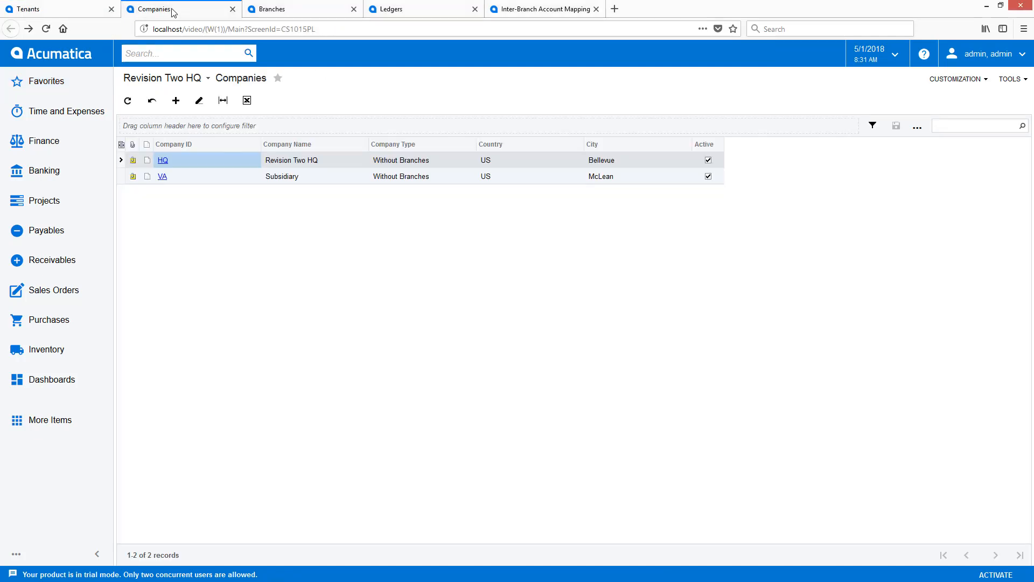
{"action": "left_click", "coordinate": [270, 9]}
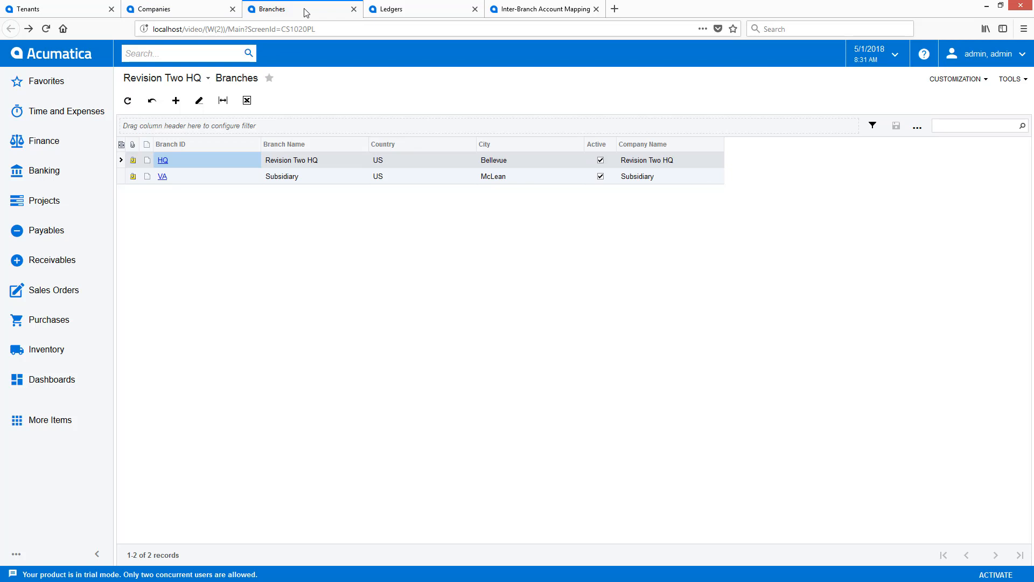
{"action": "left_click", "coordinate": [392, 9]}
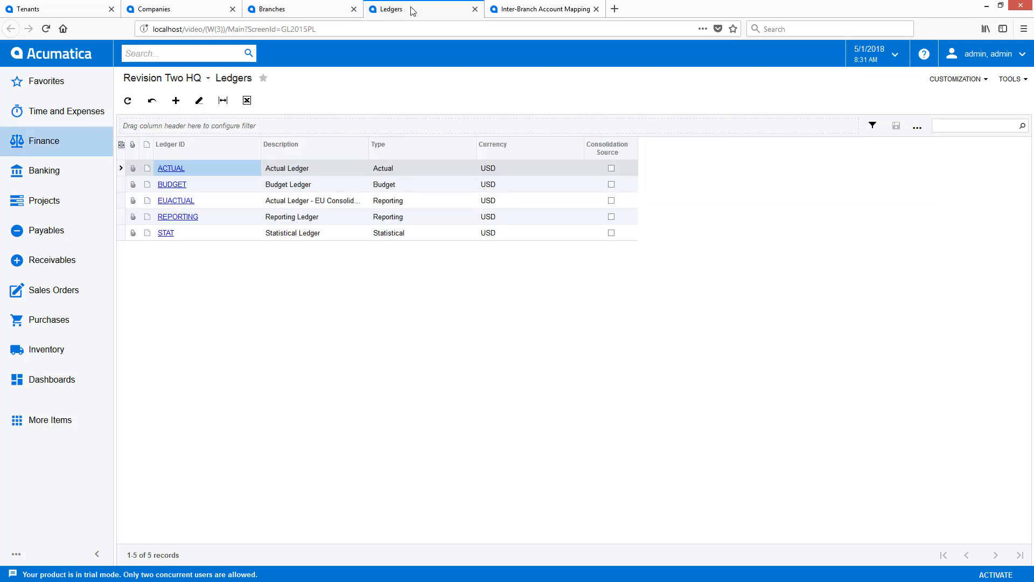
{"action": "mouse_move", "coordinate": [40, 9]}
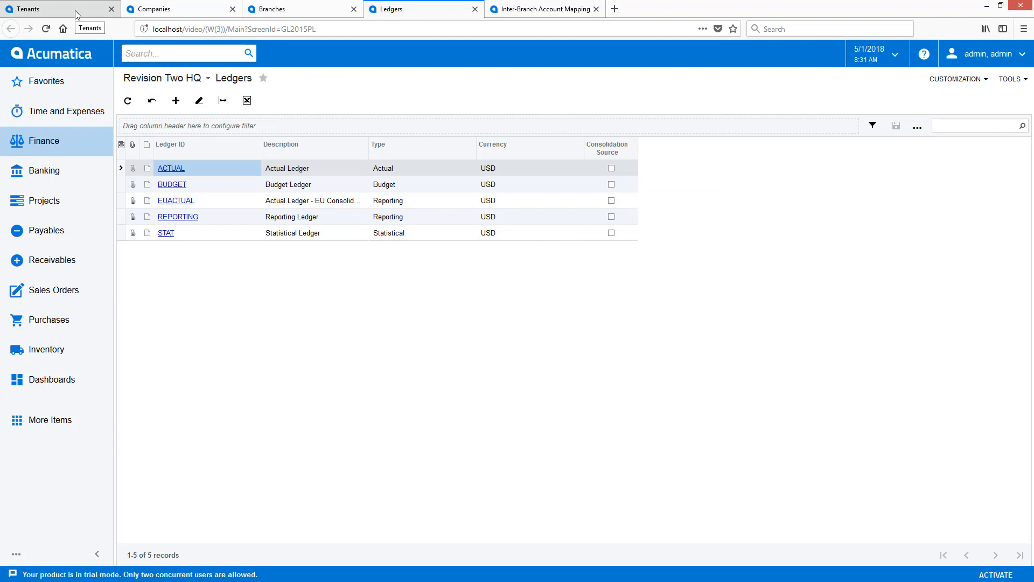
{"action": "mouse_move", "coordinate": [183, 9]}
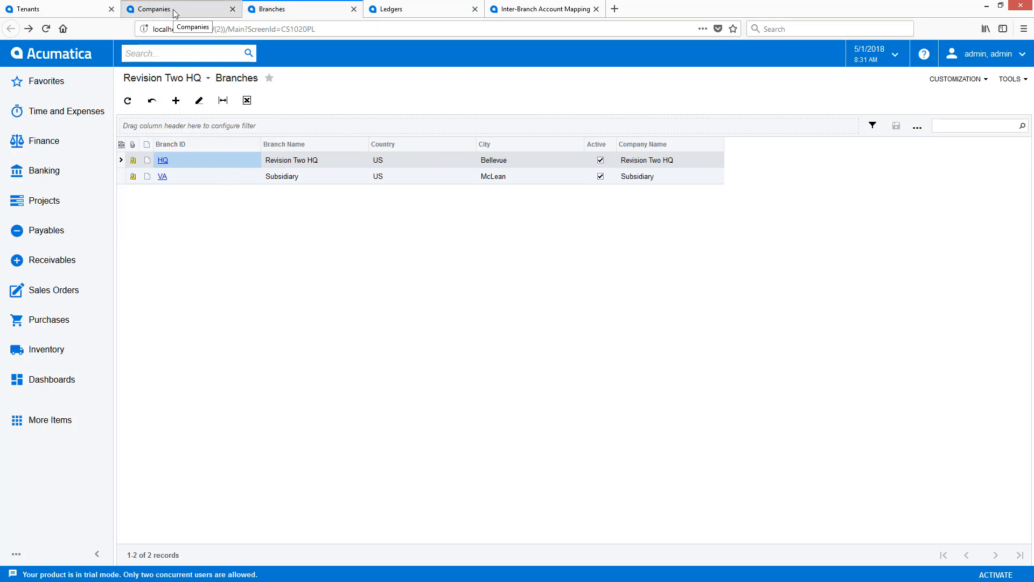
{"action": "left_click", "coordinate": [158, 9]}
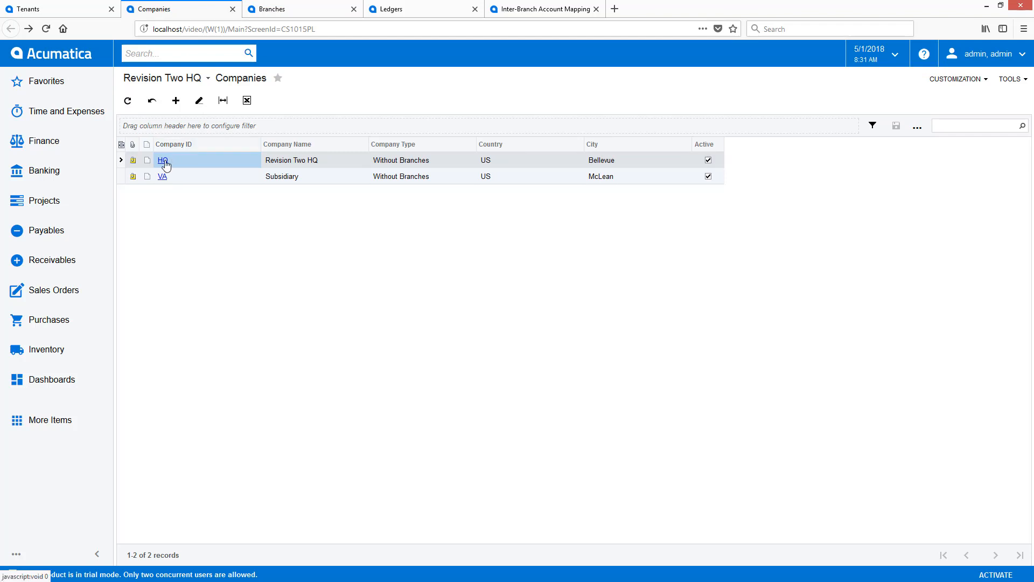
Step: Change HQ to ID R2PRODUCTS, name Revision Two Products, type With Branches Requiring Balancing
{"action": "left_click", "coordinate": [163, 160]}
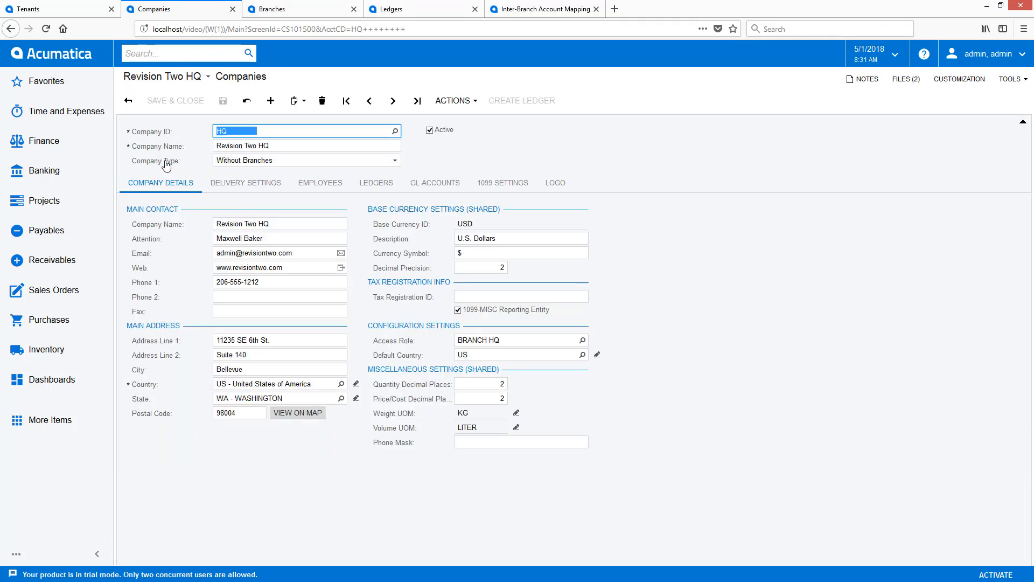
{"action": "left_click", "coordinate": [451, 101]}
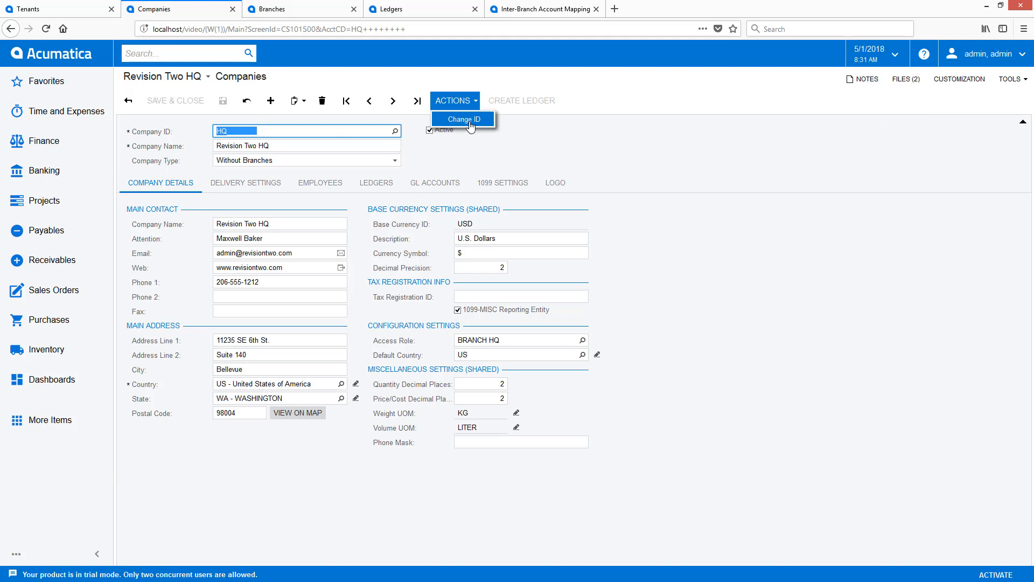
{"action": "left_click", "coordinate": [465, 119]}
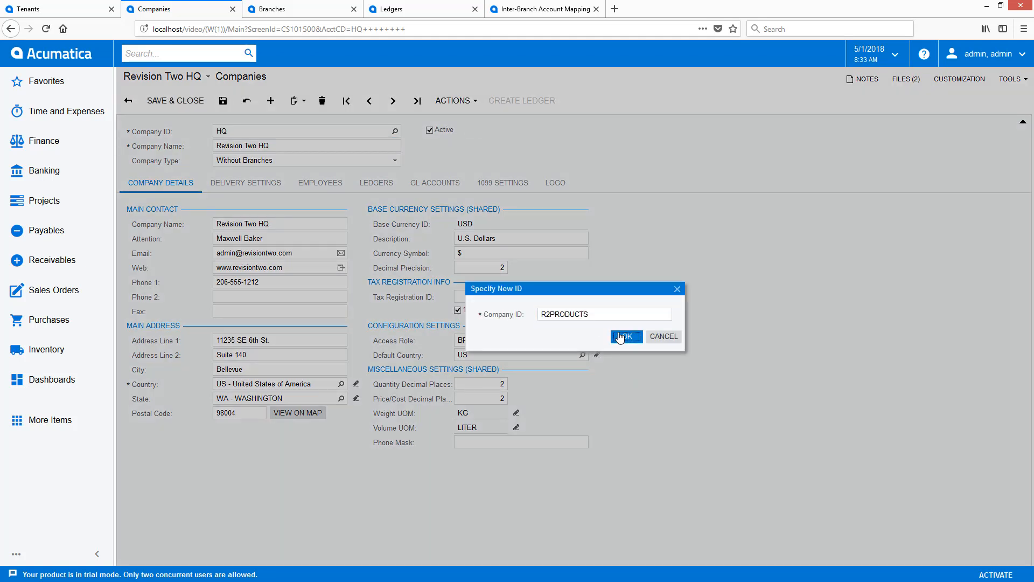
{"action": "left_click", "coordinate": [625, 337]}
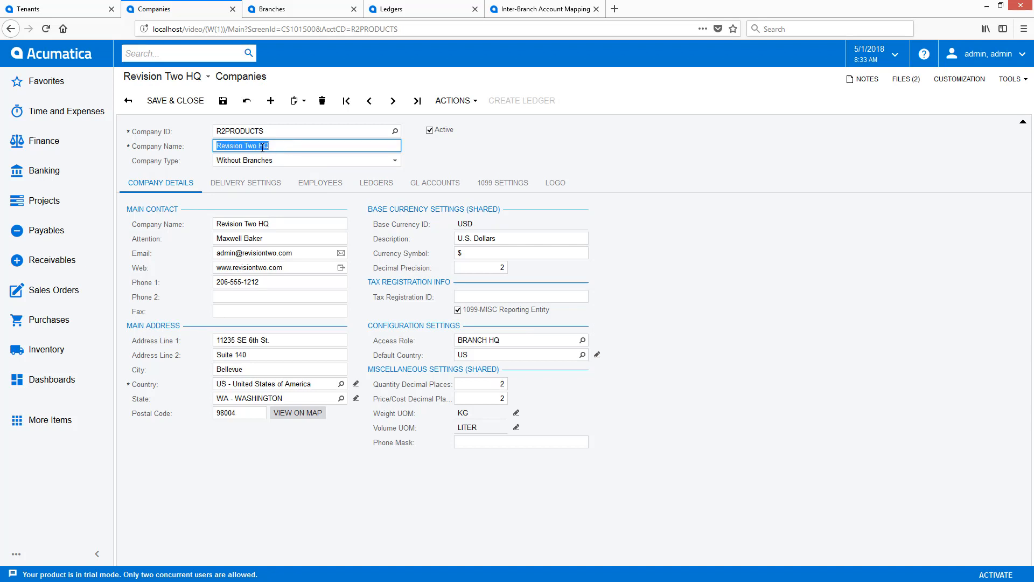
{"action": "type", "text": "Revision Two Products"}
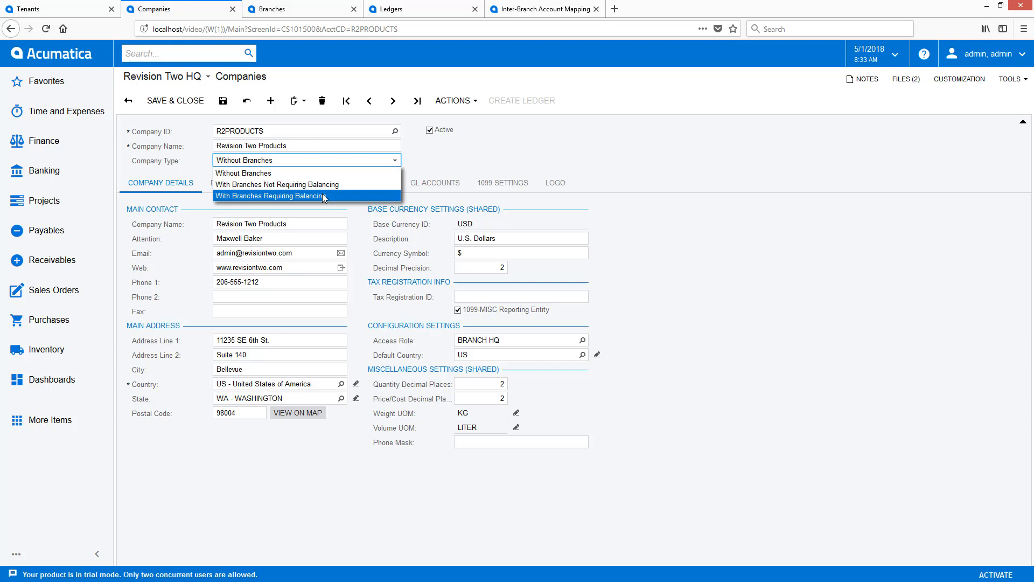
{"action": "left_click", "coordinate": [269, 196]}
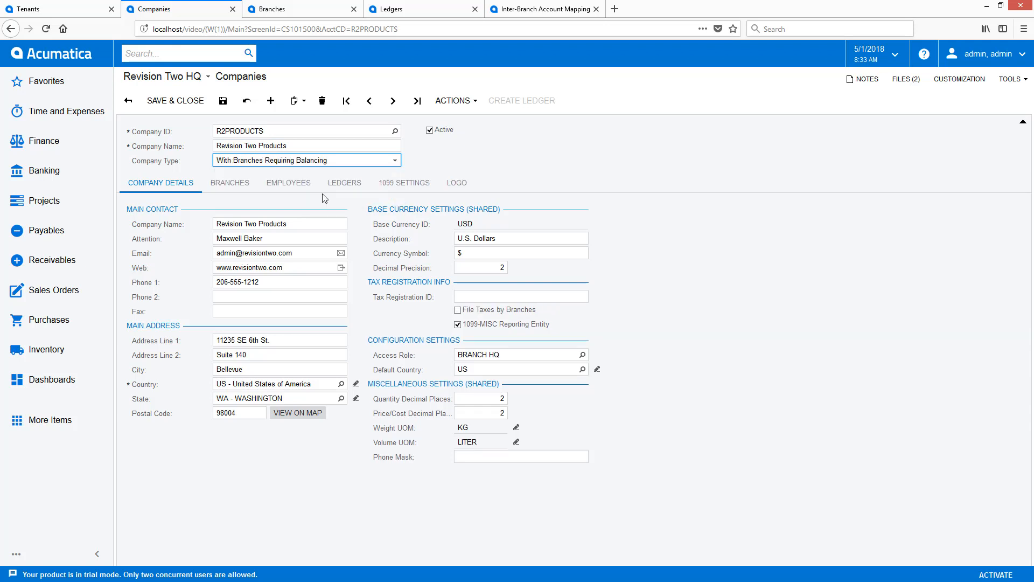
Step: Save R2PRODUCTS and review its Branches and Ledgers before returning to the branch list
{"action": "left_click", "coordinate": [229, 183]}
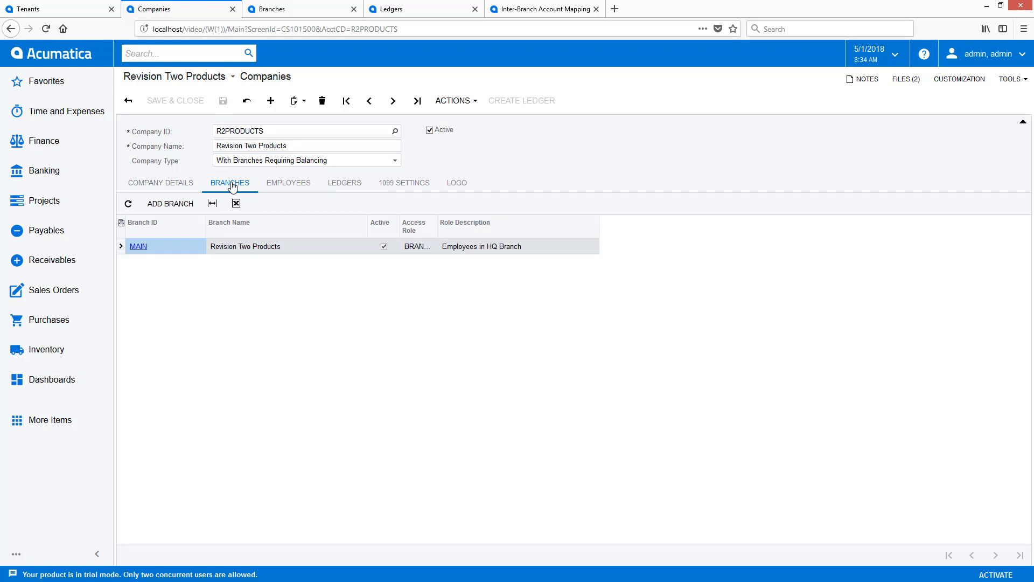
{"action": "left_click", "coordinate": [344, 183]}
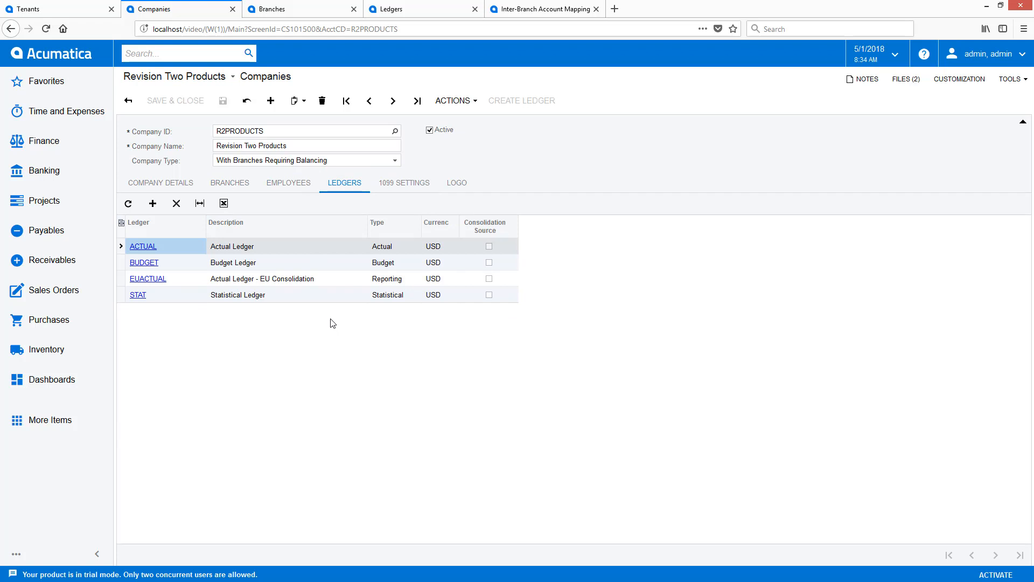
{"action": "left_click", "coordinate": [270, 8]}
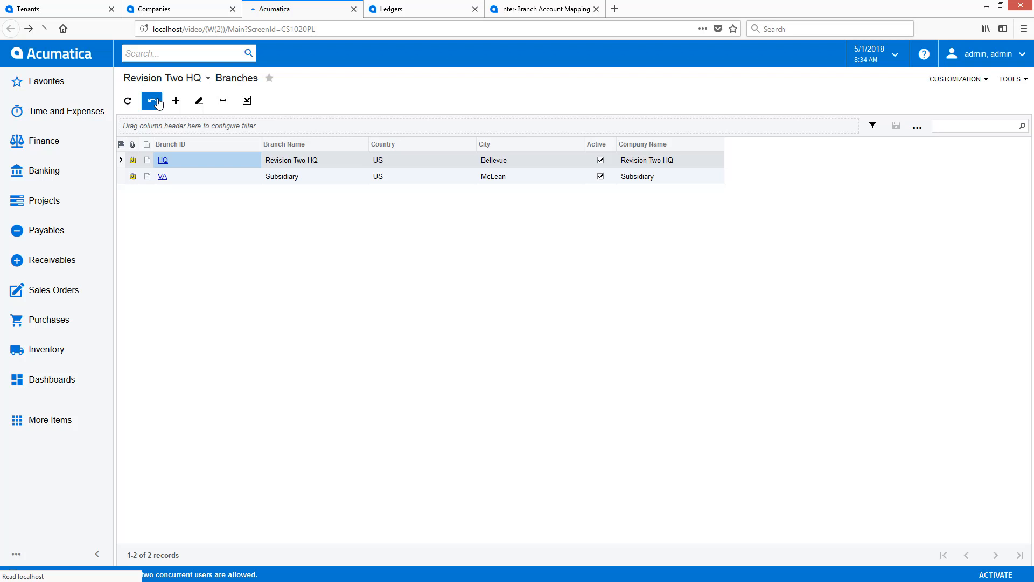
Step: Change the MAIN branch to ID PRODRETAIL named Revision Two Products Retail
{"action": "left_click", "coordinate": [176, 101]}
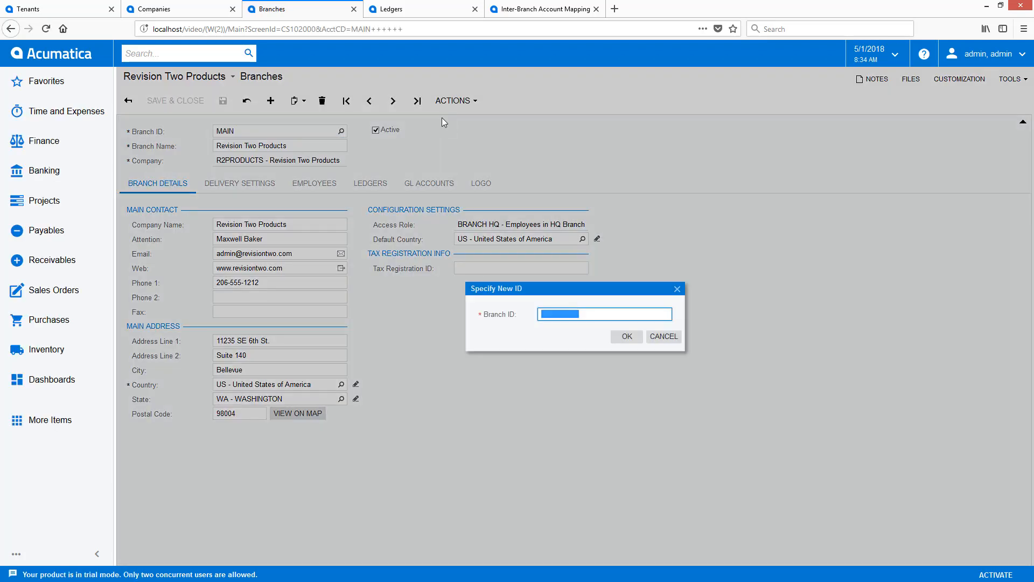
{"action": "left_click", "coordinate": [624, 336]}
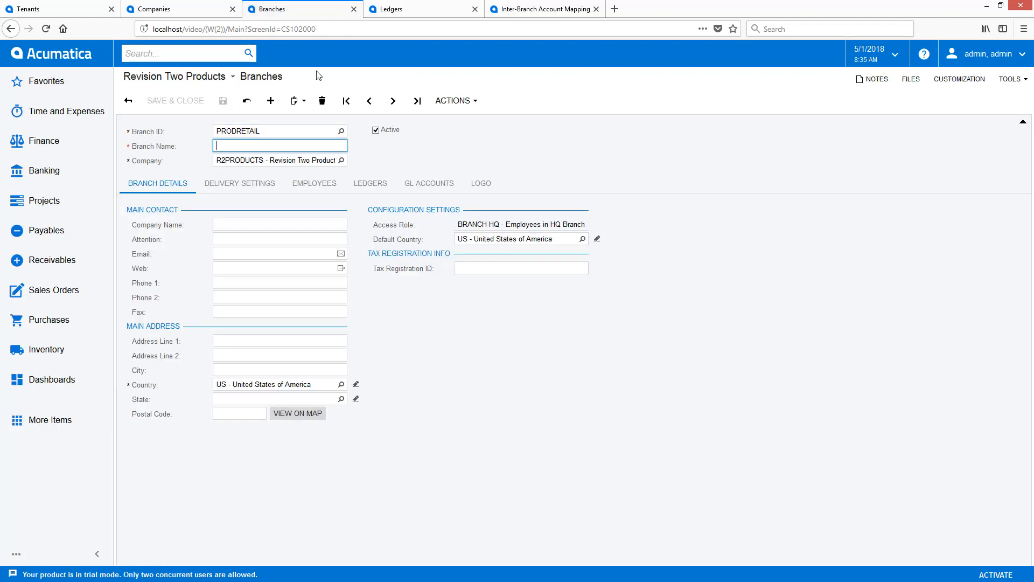
{"action": "type", "text": "Revision Two Products Retail"}
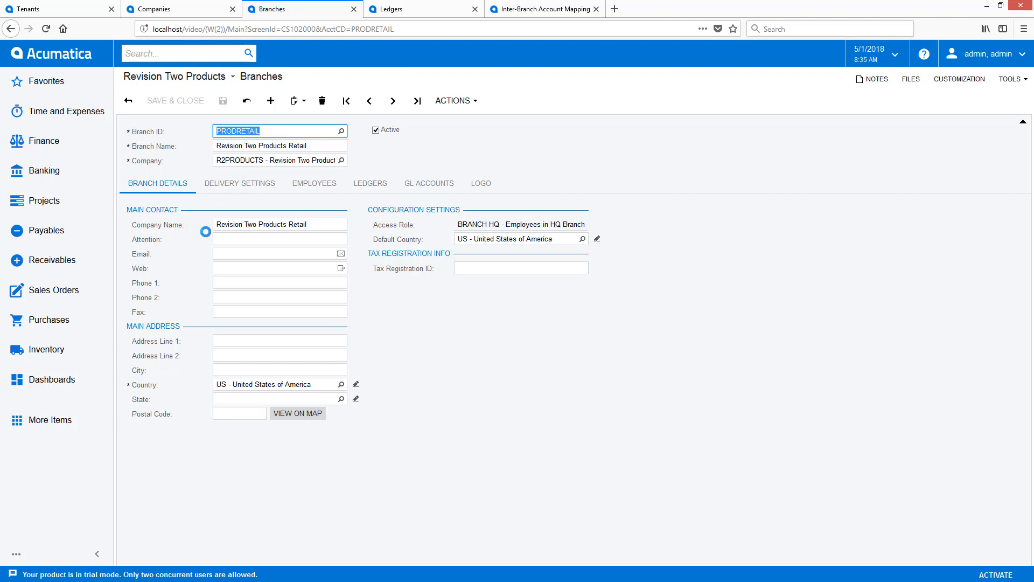
Step: Review PRODRETAIL's Delivery Settings, Employees and Ledgers, then its main details
{"action": "left_click", "coordinate": [239, 183]}
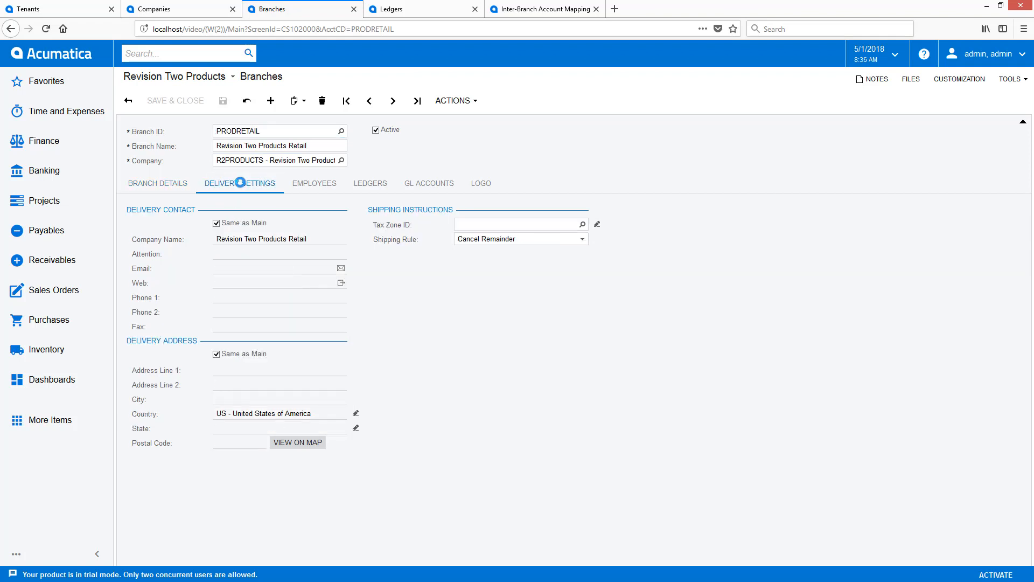
{"action": "left_click", "coordinate": [314, 183]}
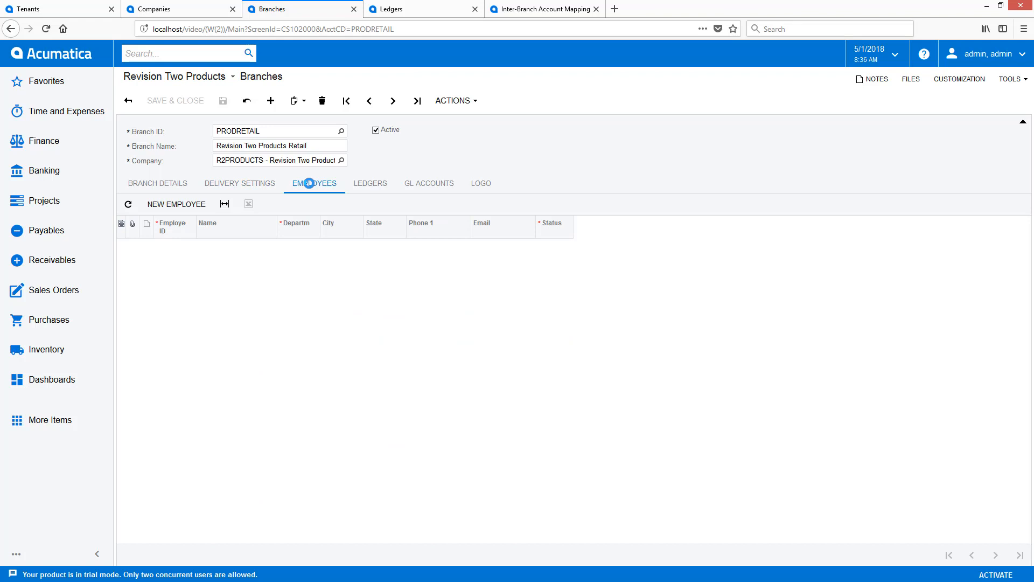
{"action": "left_click", "coordinate": [370, 183]}
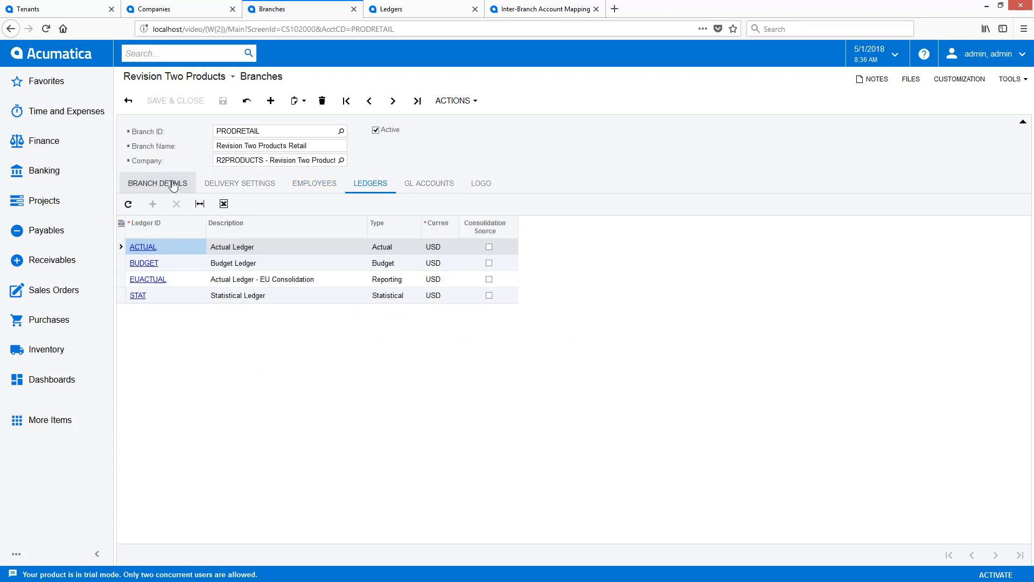
{"action": "left_click", "coordinate": [158, 183]}
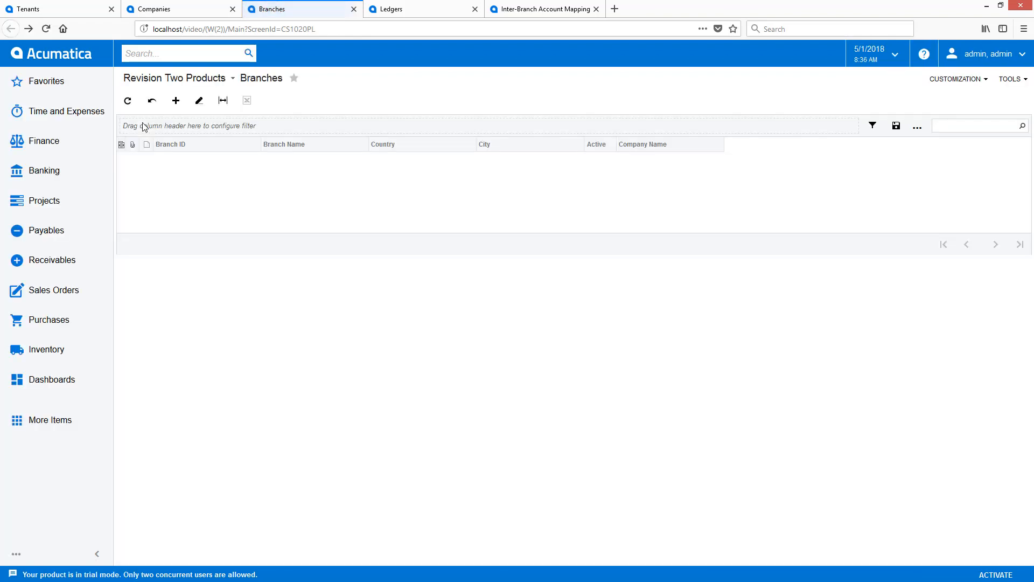
Step: Map PRODWHOLE to destination PRODRETAIL, accounts 00000–99999, offset 26000, subaccount 000-000, and save
{"action": "left_click", "coordinate": [540, 9]}
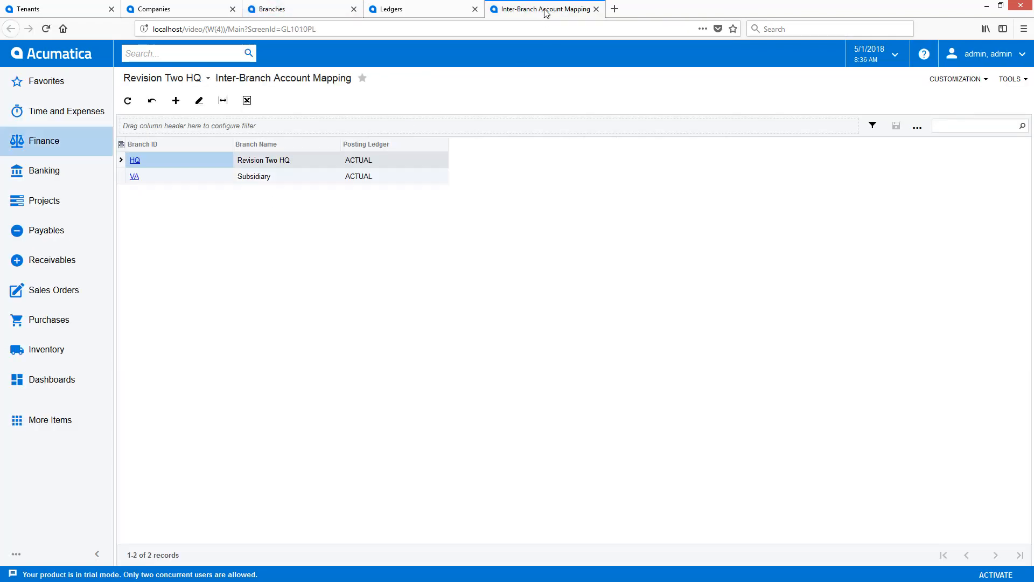
{"action": "left_click", "coordinate": [150, 100]}
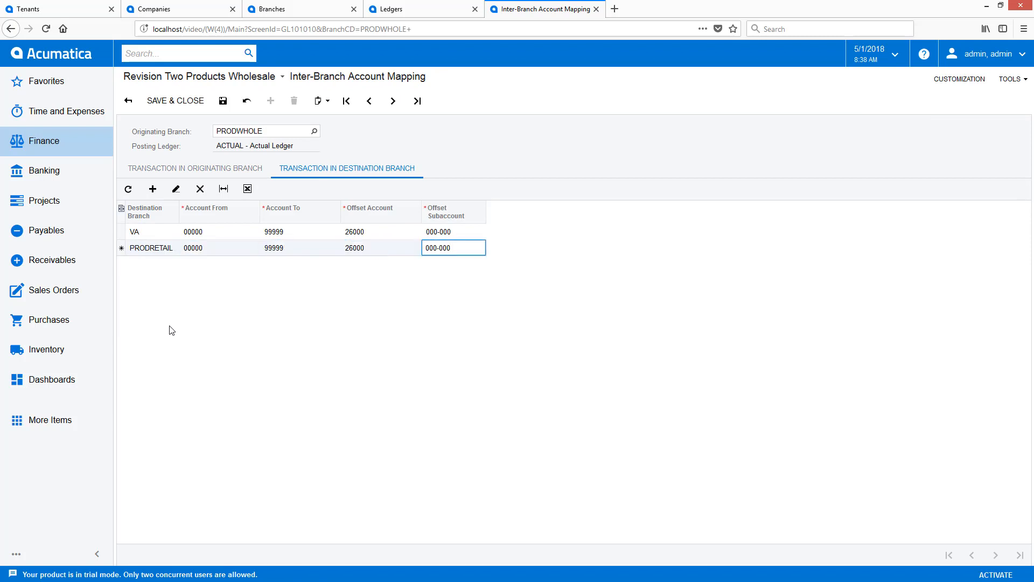
{"action": "left_click", "coordinate": [177, 9]}
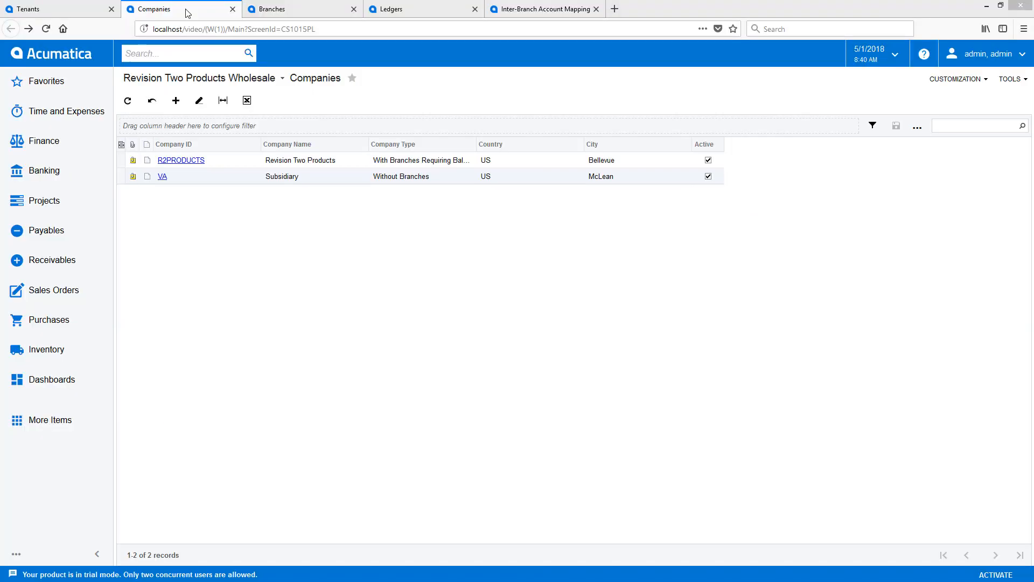
Step: Change VA to R2SERVICES, Revision Two Services, with branches not requiring balancing, and review its ledgers
{"action": "left_click", "coordinate": [175, 100]}
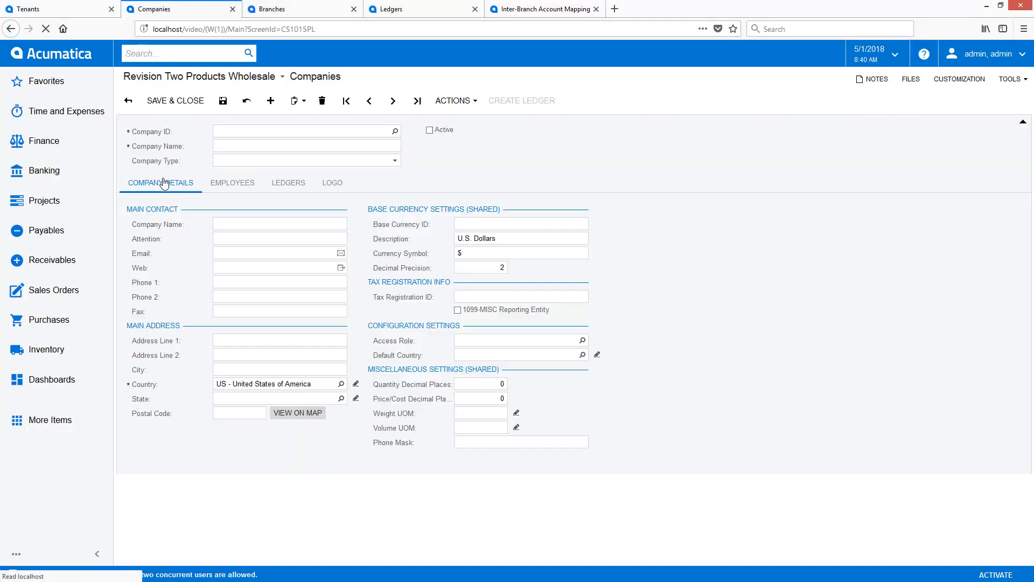
{"action": "left_click", "coordinate": [454, 100]}
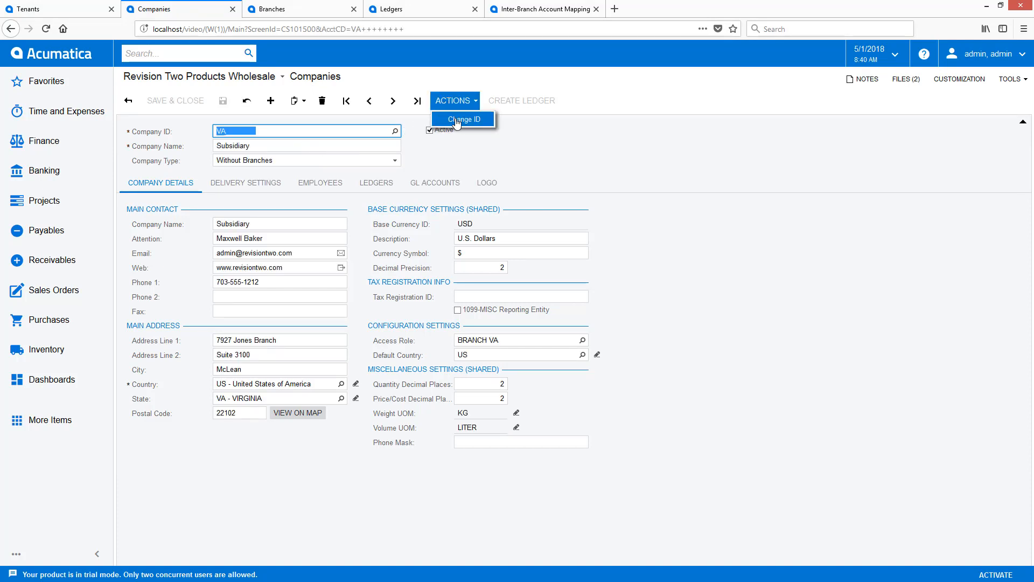
{"action": "left_click", "coordinate": [463, 120]}
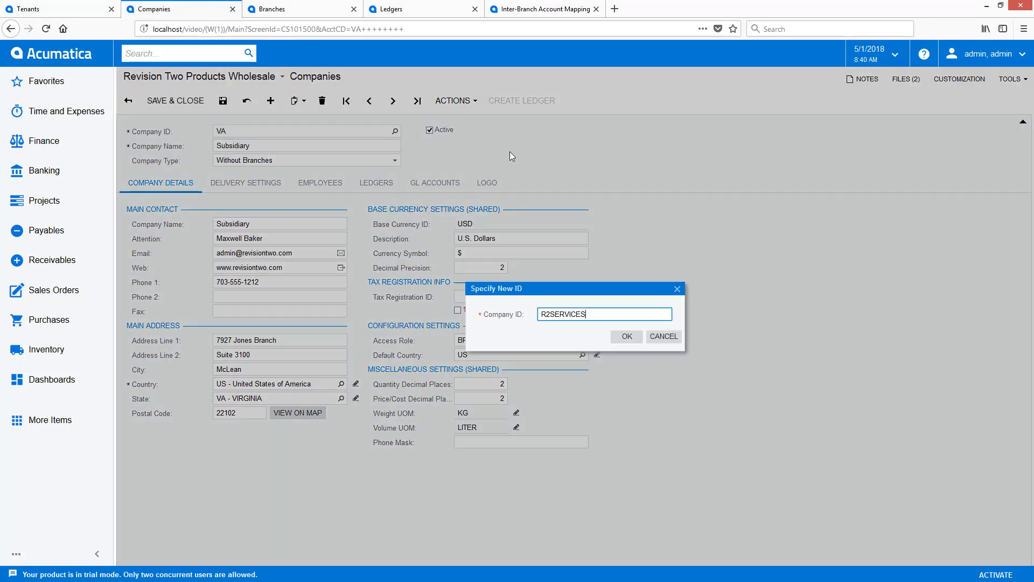
{"action": "left_click", "coordinate": [624, 336]}
{"action": "type", "text": "Revision Two Services"}
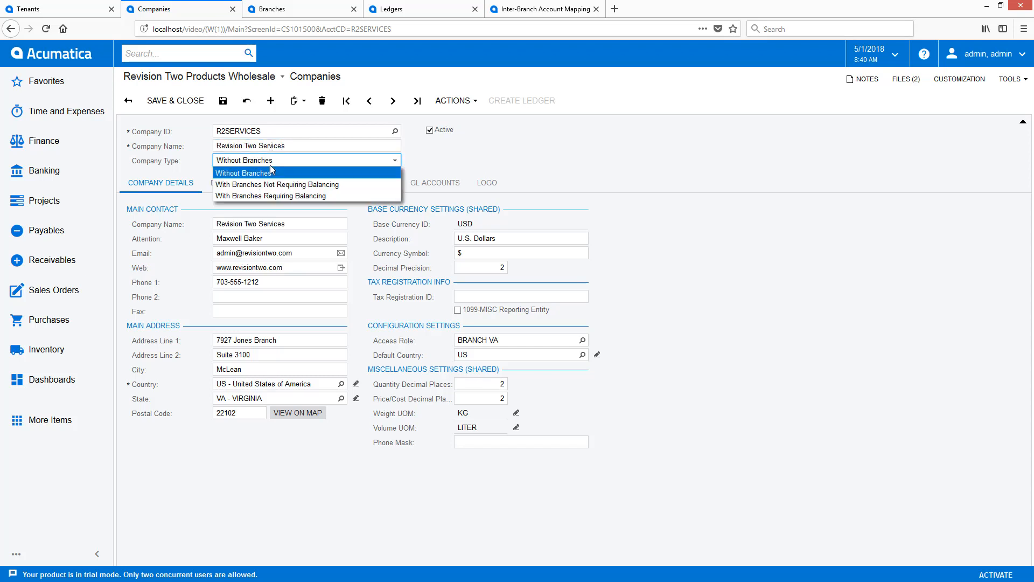
{"action": "left_click", "coordinate": [277, 184]}
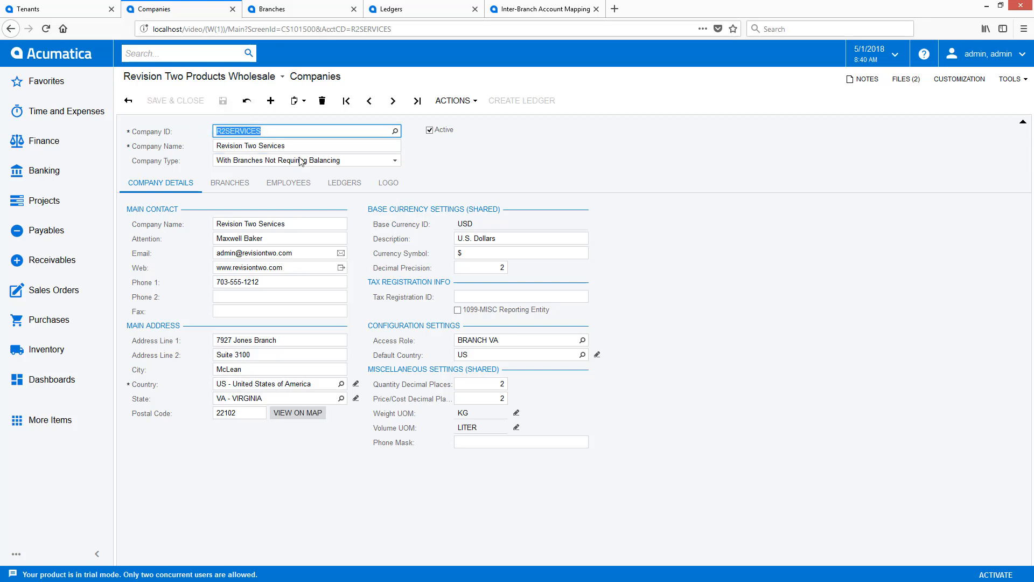
{"action": "left_click", "coordinate": [343, 183]}
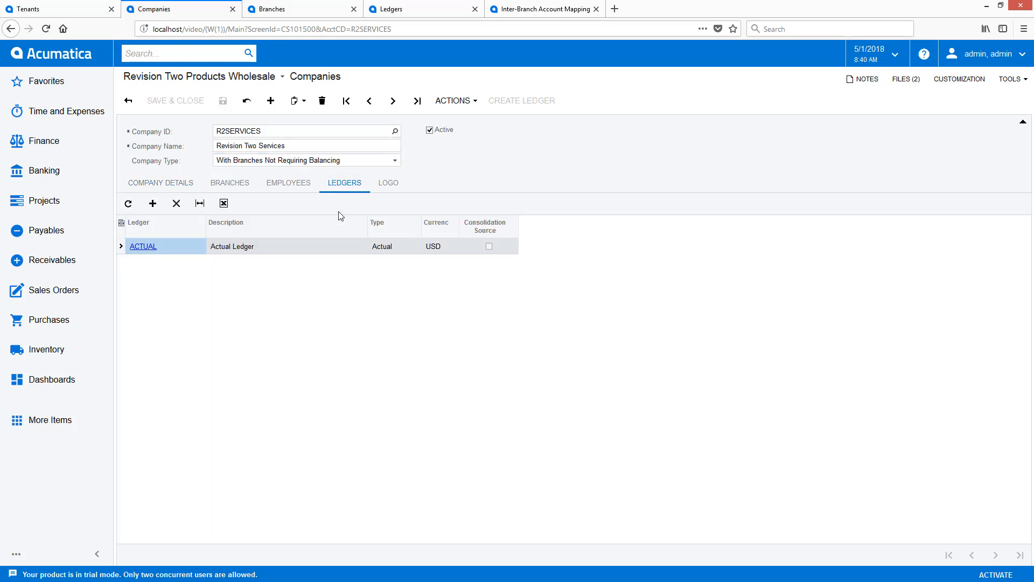
{"action": "left_click", "coordinate": [10, 28]}
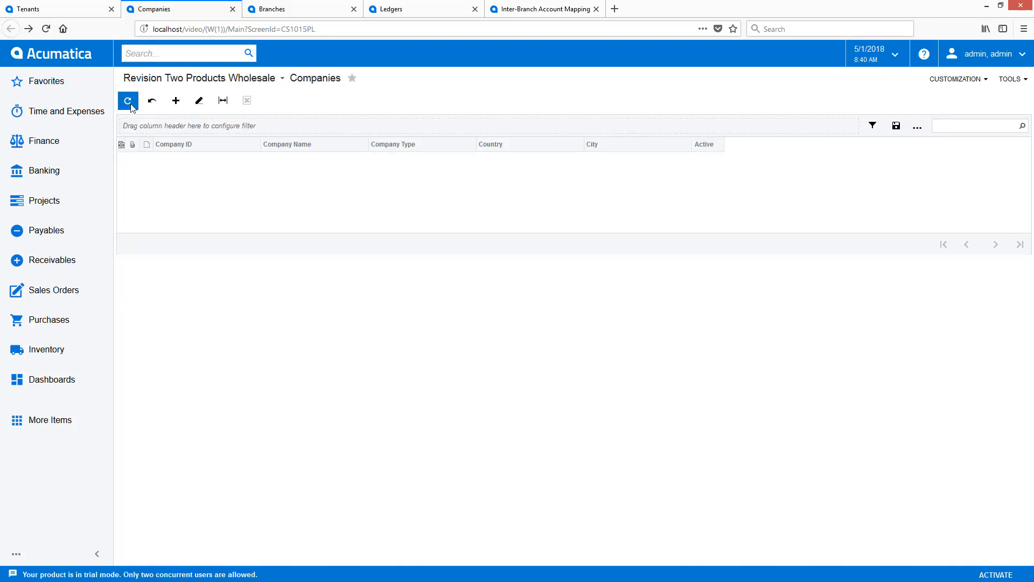
Step: Change the MAIN branch's ID to SERVICEAST and save the renamed branch
{"action": "left_click", "coordinate": [127, 101]}
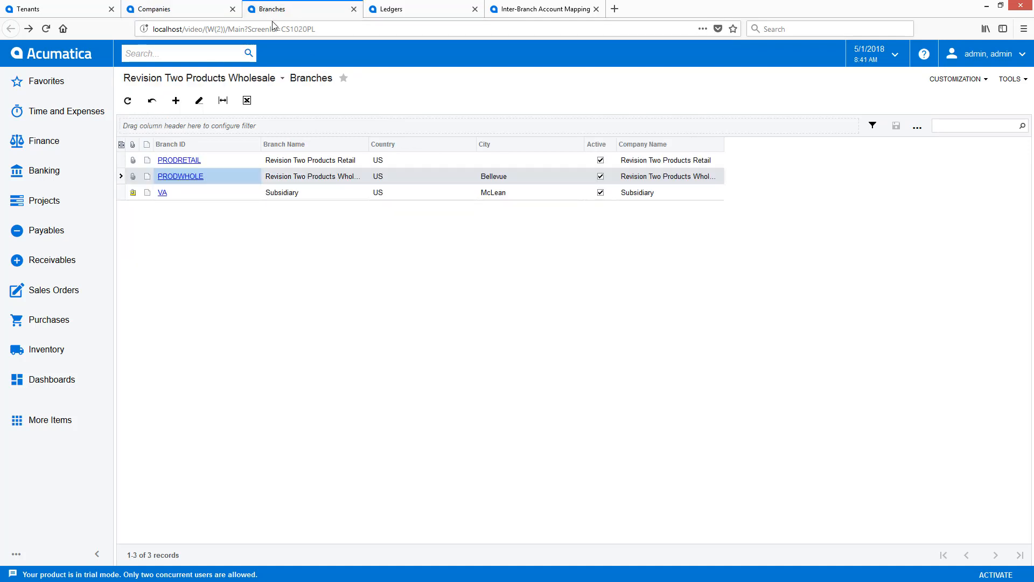
{"action": "left_click", "coordinate": [151, 100]}
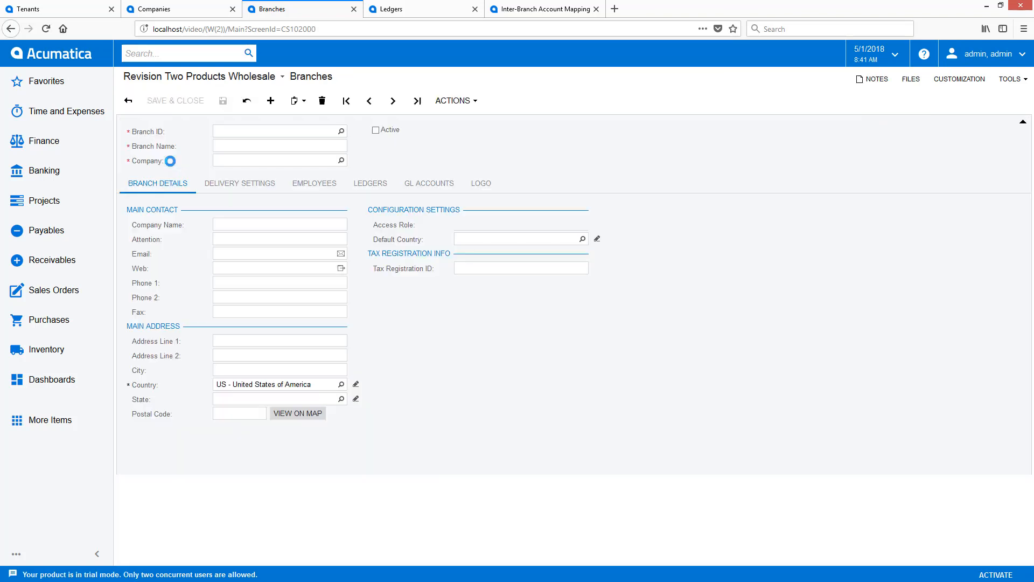
{"action": "left_click", "coordinate": [453, 100]}
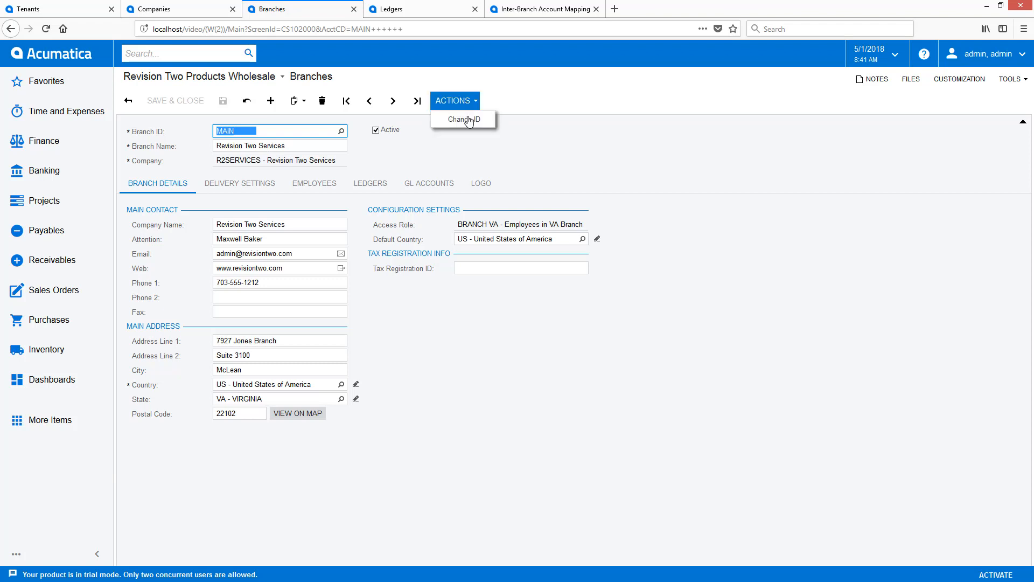
{"action": "left_click", "coordinate": [463, 119]}
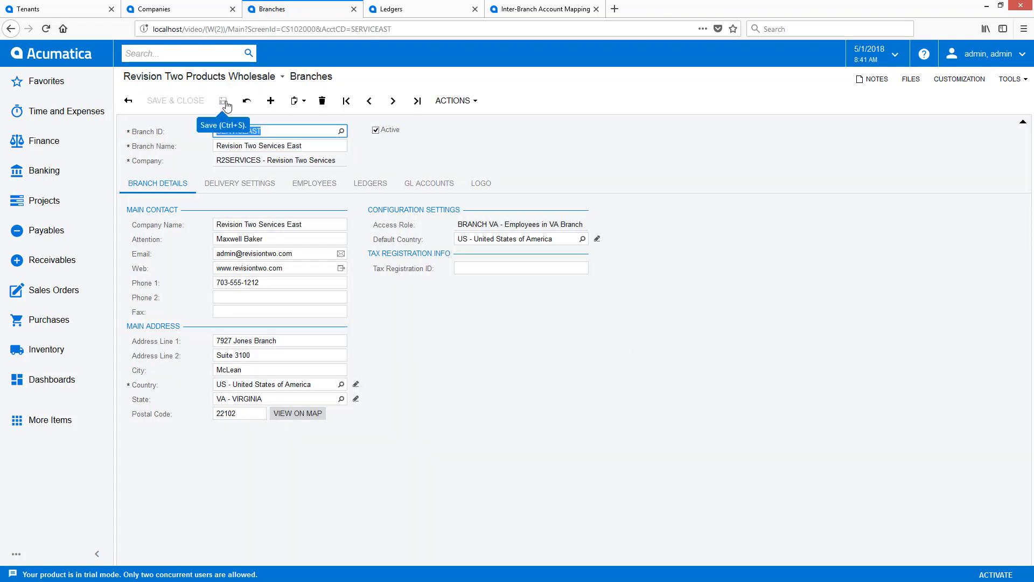
{"action": "left_click", "coordinate": [393, 102]}
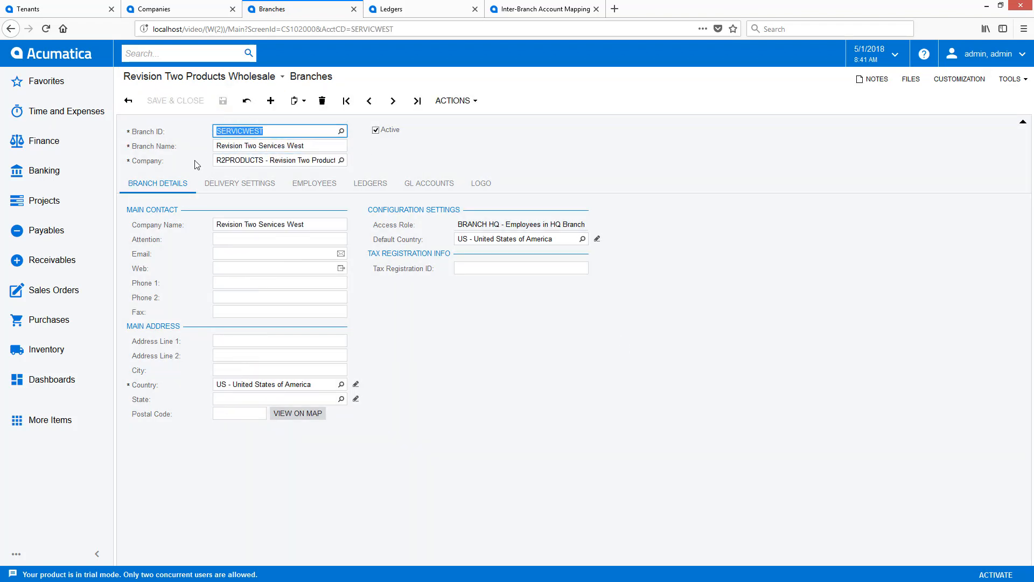
{"action": "left_click", "coordinate": [541, 9]}
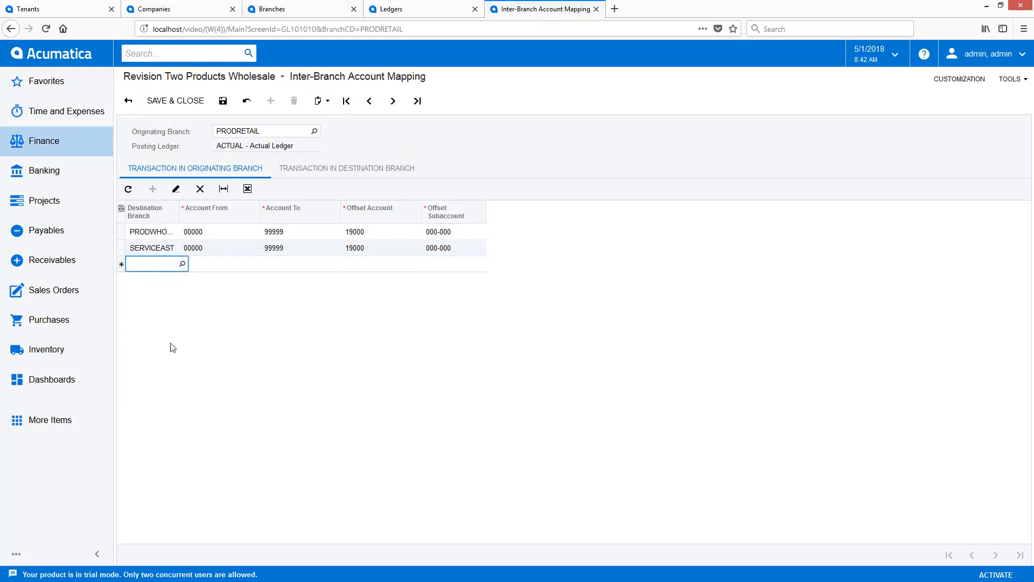
Step: Give SERVICWEST destination mappings to PRODWHOLE and PRODRETAIL at offset 19000 and save
{"action": "left_click", "coordinate": [346, 168]}
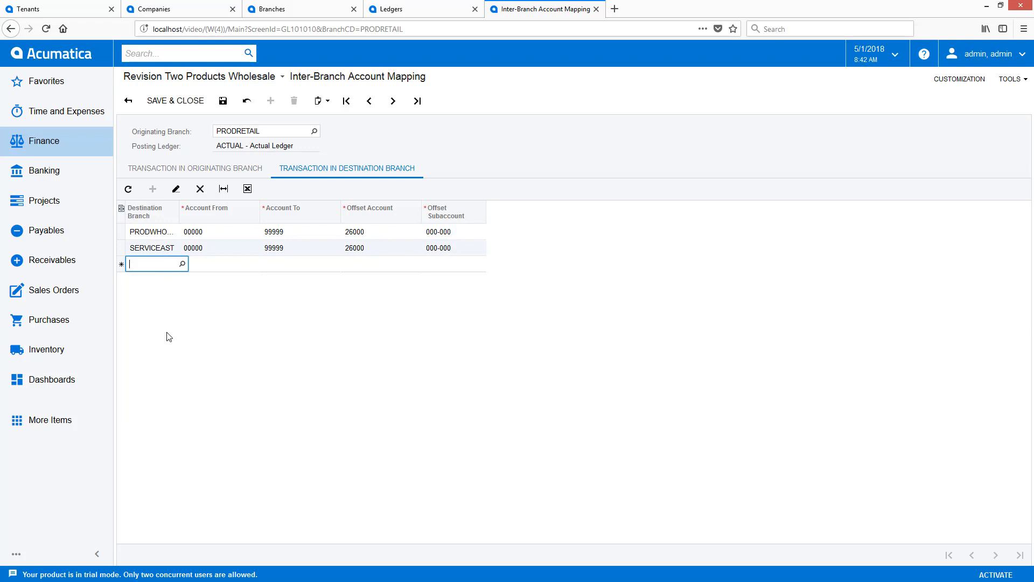
{"action": "type", "text": "PRODWHOLE"}
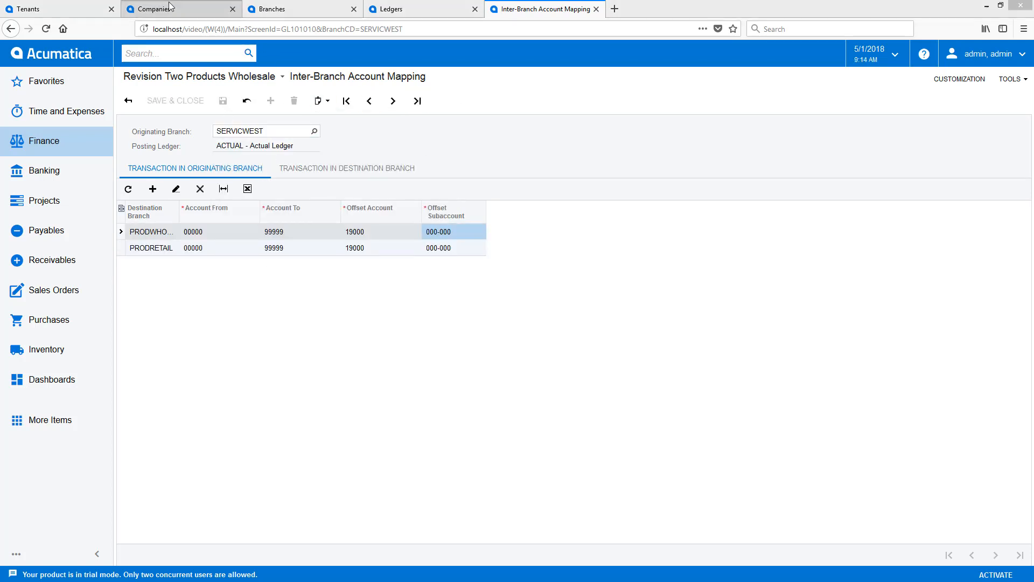
{"action": "left_click", "coordinate": [178, 8]}
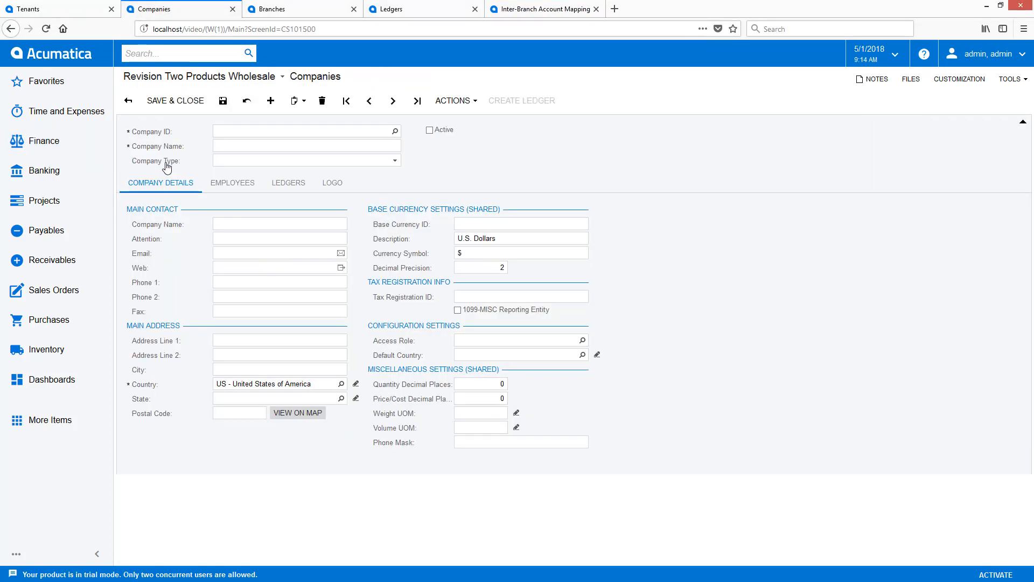
Step: Reassign the SERVICWEST branch from R2PRODUCTS to the R2SERVICES company and save
{"action": "left_click", "coordinate": [229, 184]}
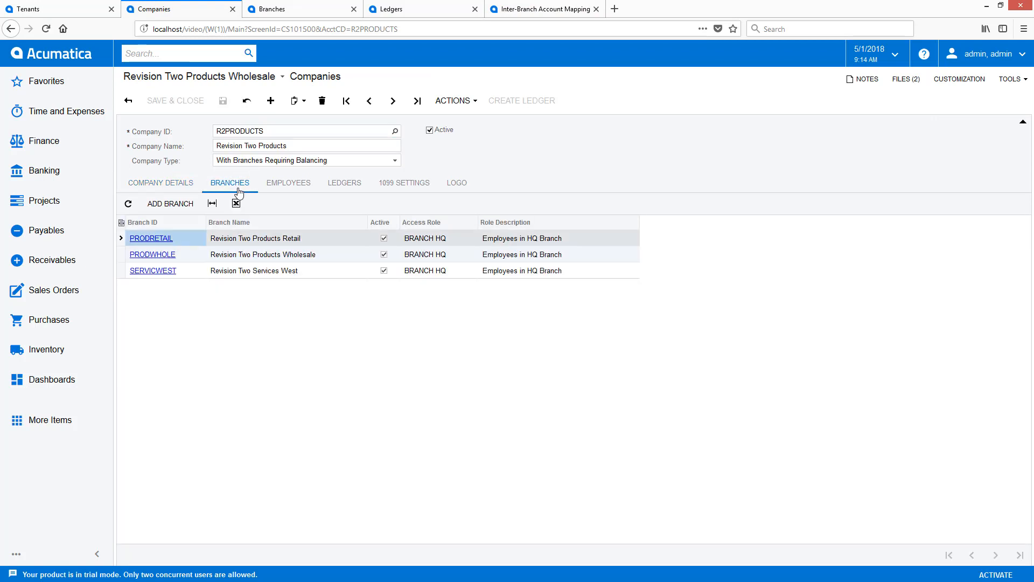
{"action": "mouse_move", "coordinate": [193, 276]}
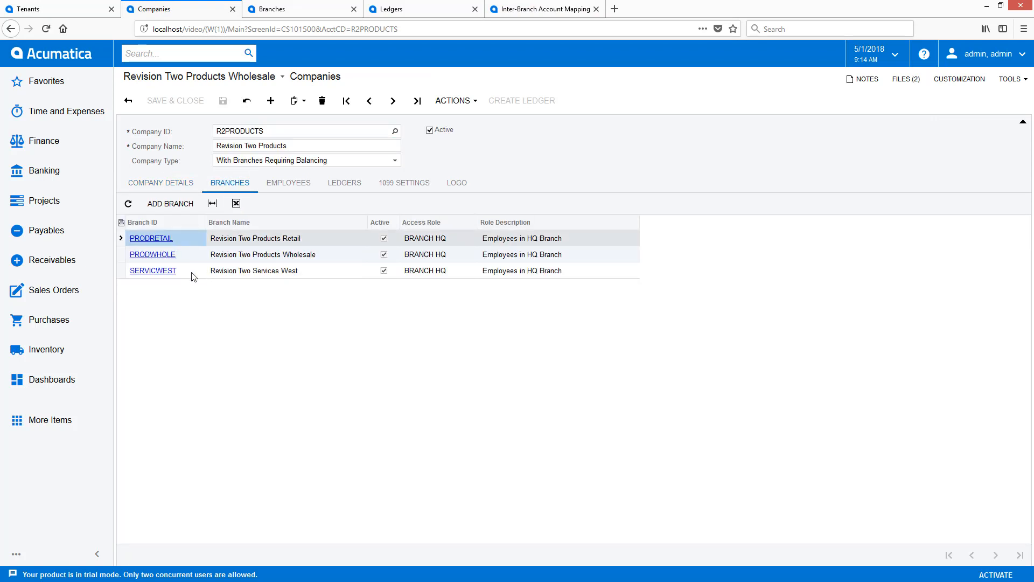
{"action": "mouse_move", "coordinate": [161, 277]}
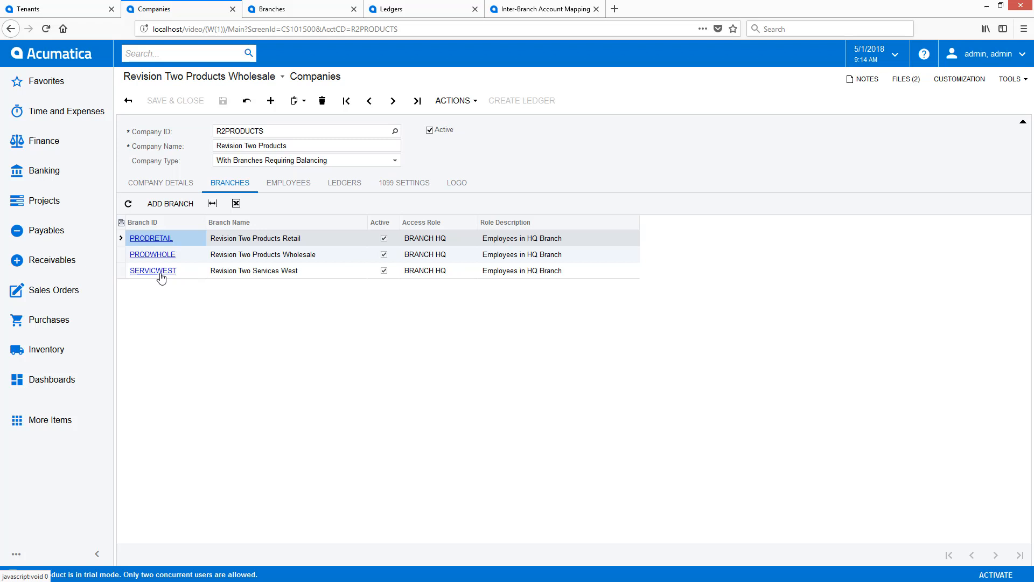
{"action": "left_click", "coordinate": [152, 270]}
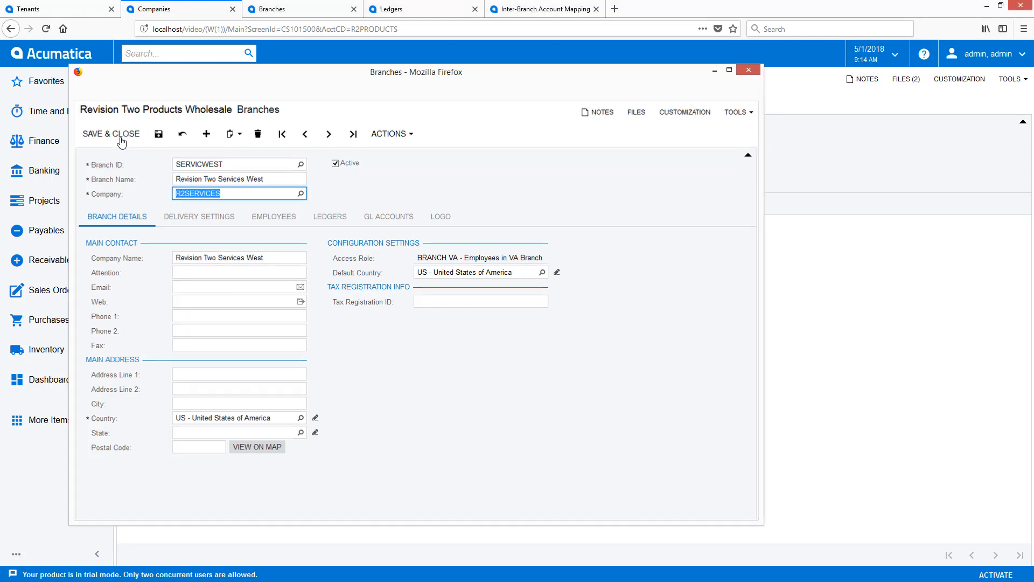
{"action": "left_click", "coordinate": [747, 69]}
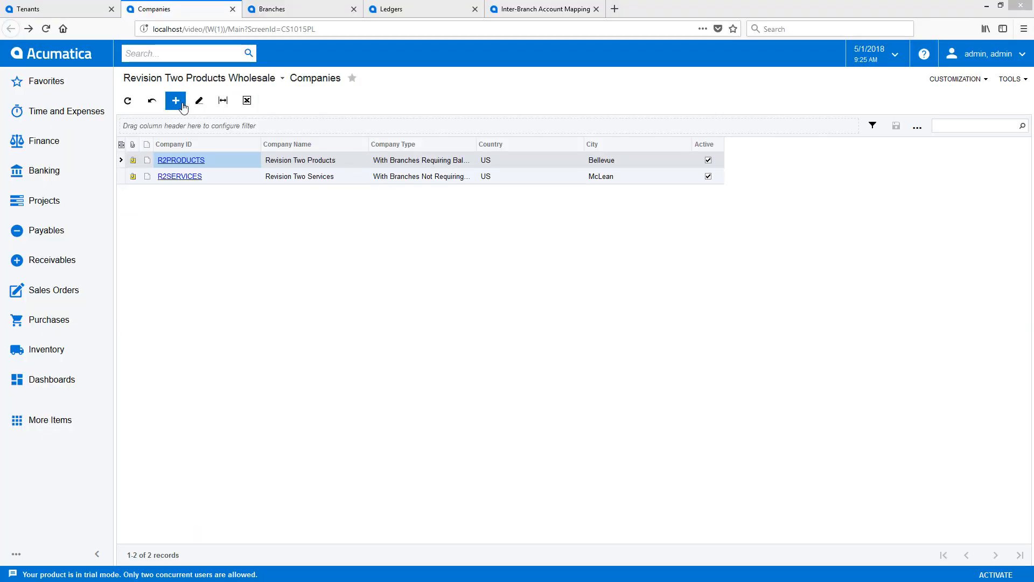
Step: Create company R2CAPITAL, Revision Two Capital, of type Without Branches, and save it
{"action": "left_click", "coordinate": [176, 100]}
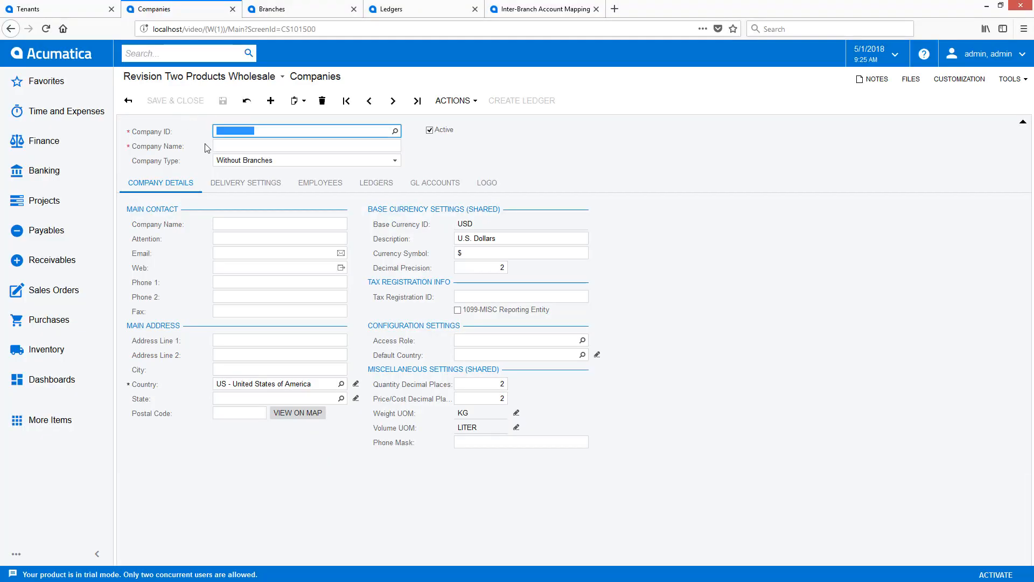
{"action": "type", "text": "R2CAPITAL"}
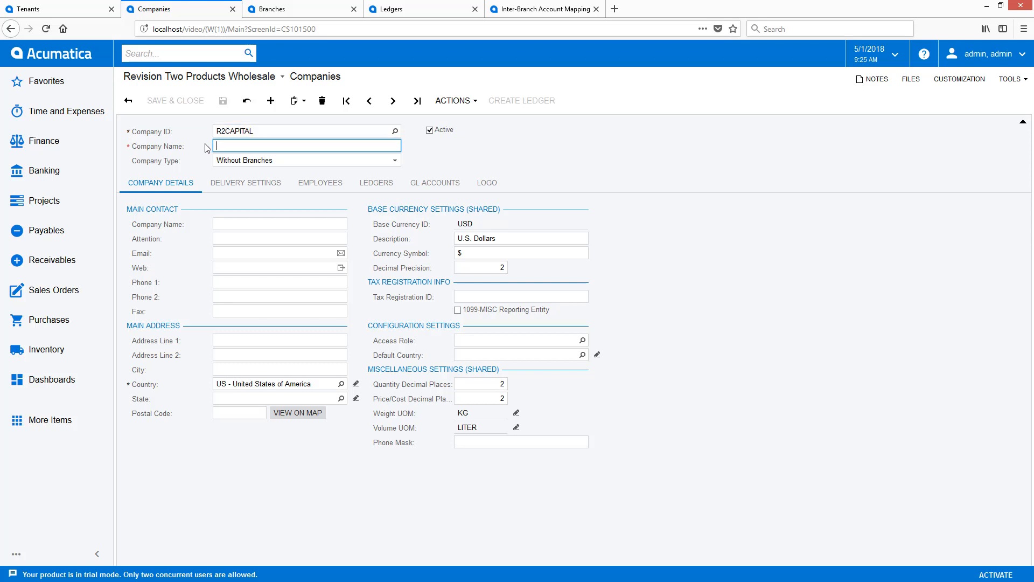
{"action": "type", "text": "Revision Two Capital"}
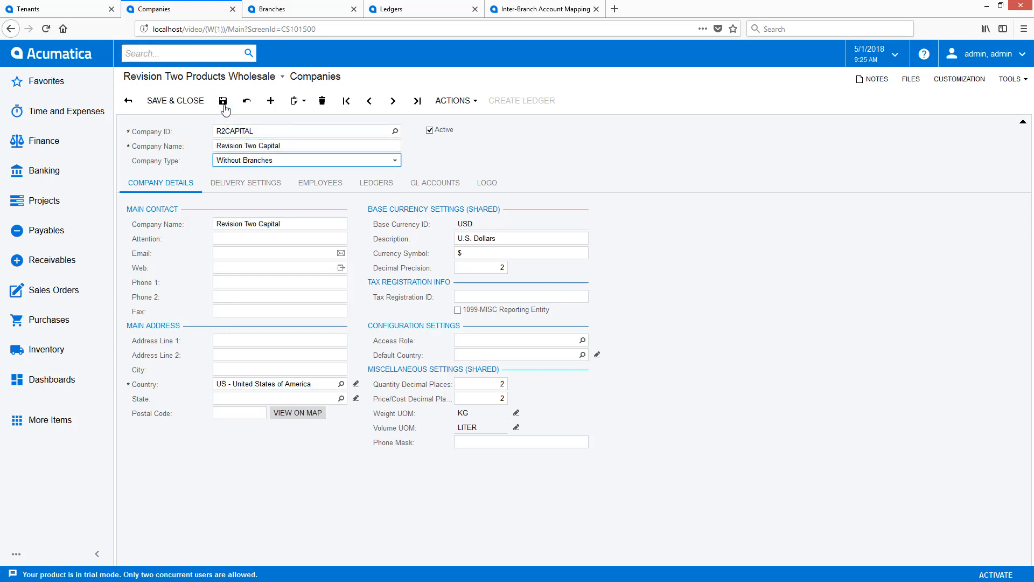
{"action": "left_click", "coordinate": [223, 101]}
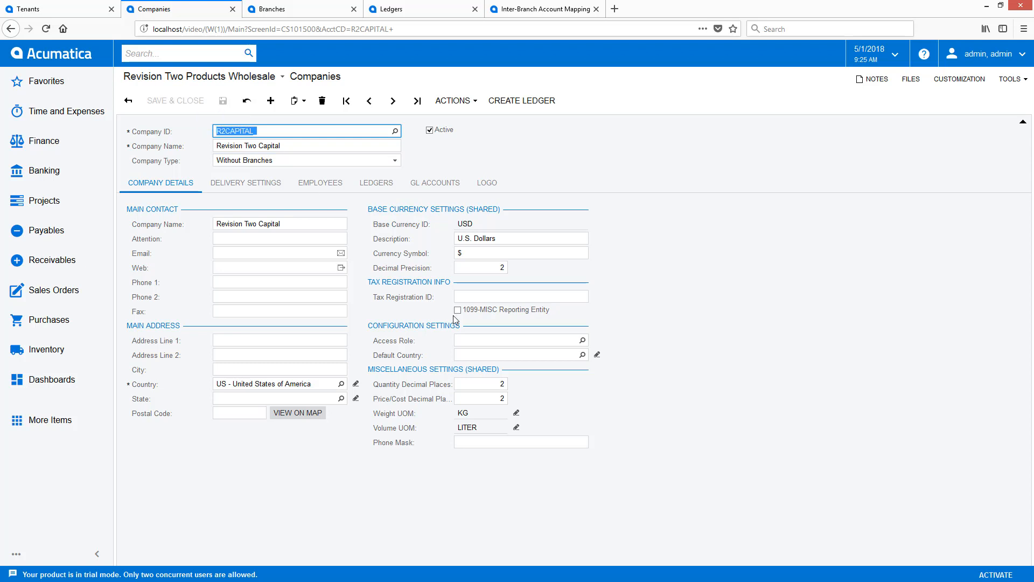
{"action": "left_click", "coordinate": [518, 339]}
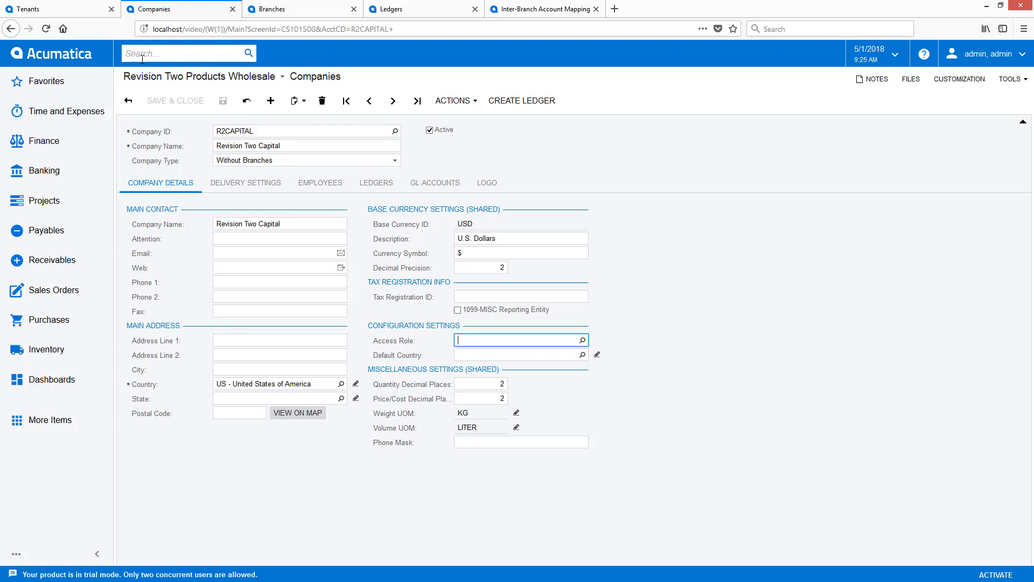
Step: Create user role BRANCH NEW with description New Branch Role and save it
{"action": "type", "text": "roles"}
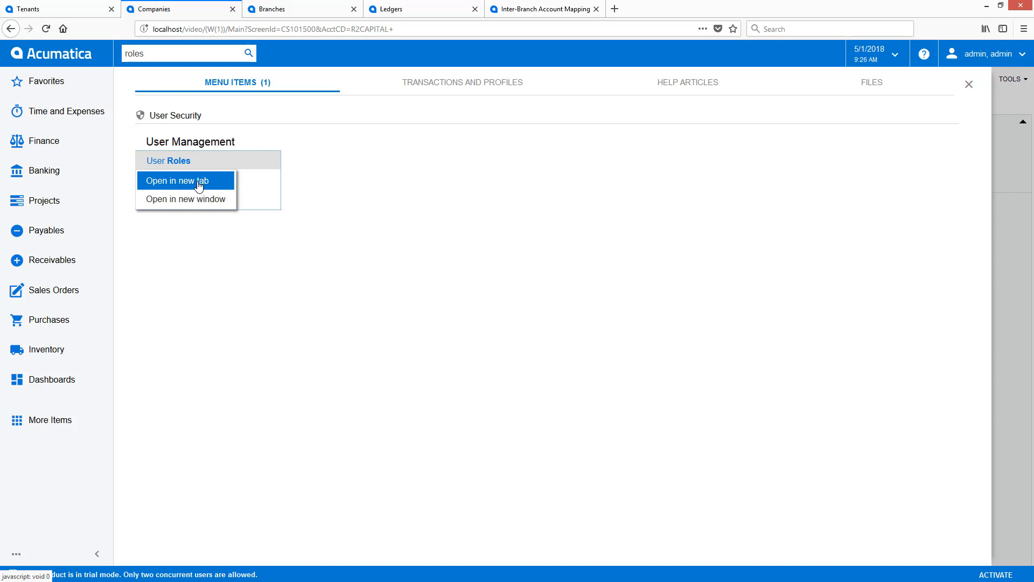
{"action": "left_click", "coordinate": [184, 180]}
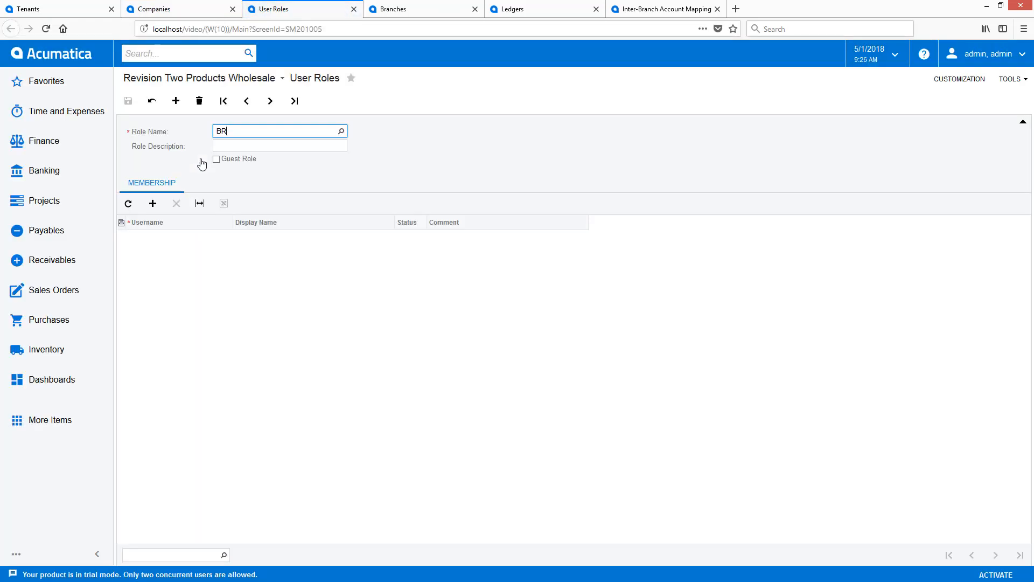
{"action": "type", "text": "ANCH NEW"}
{"action": "left_click", "coordinate": [279, 146]}
{"action": "type", "text": "New Branch Role"}
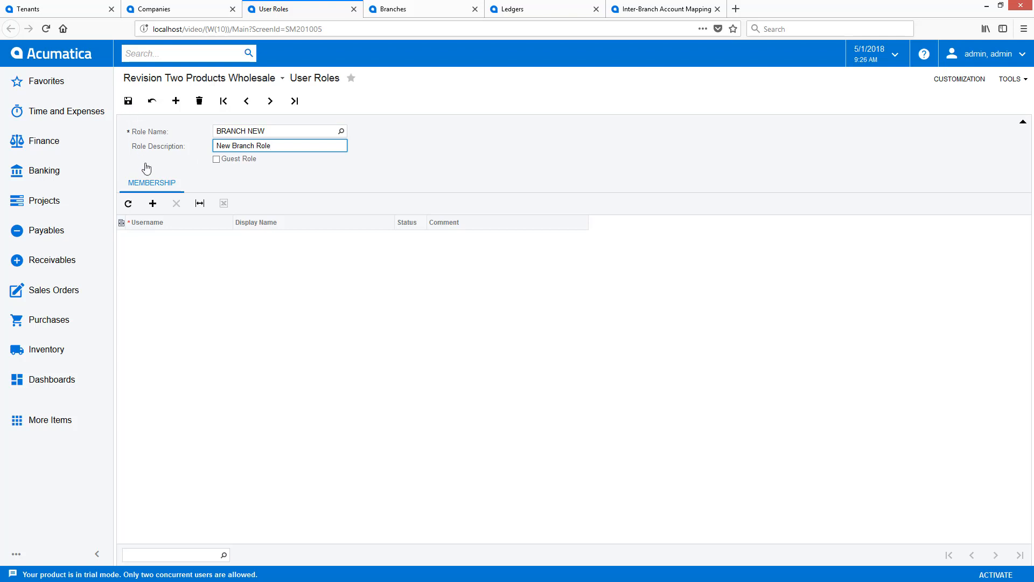
{"action": "left_click", "coordinate": [152, 204]}
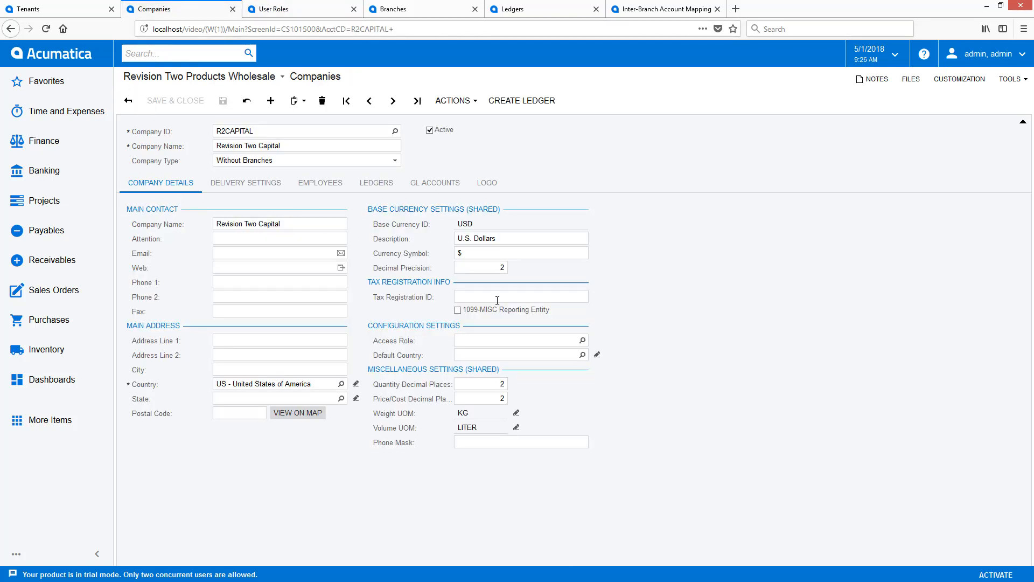
Step: Assign BRANCH NEW as R2CAPITAL's access role from the lookup
{"action": "left_click", "coordinate": [580, 340]}
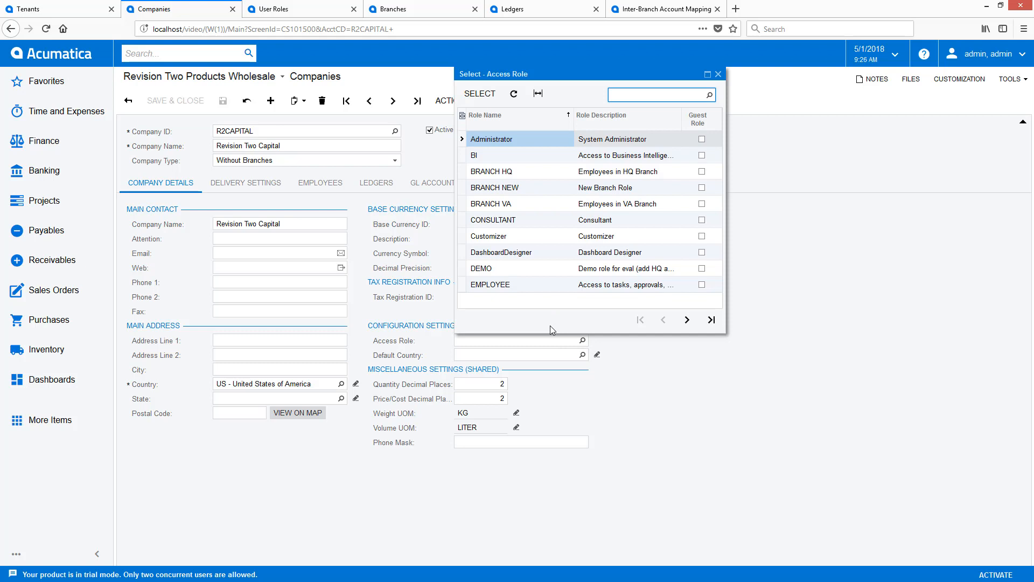
{"action": "double_click", "coordinate": [494, 187]}
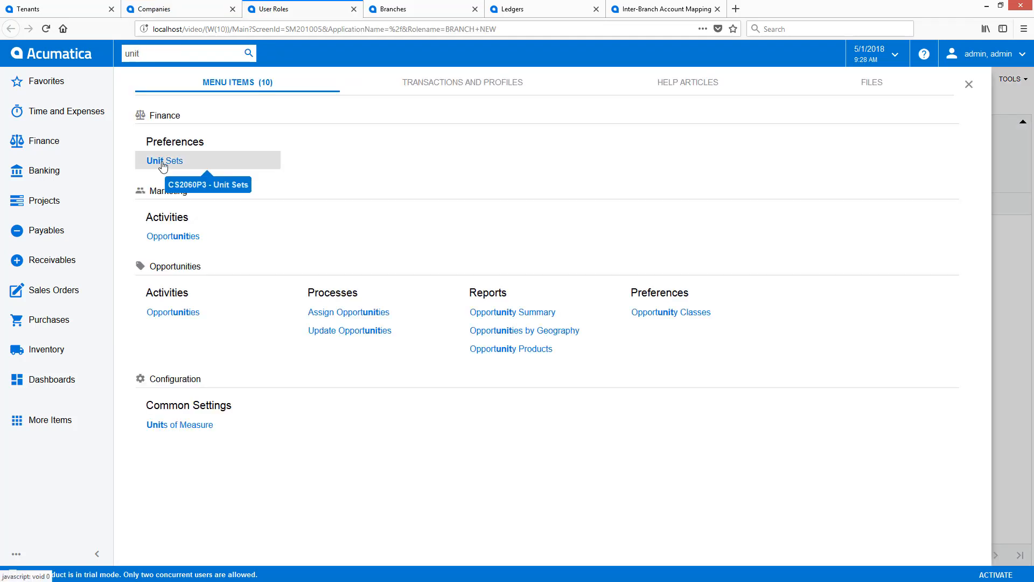
Step: Create a new unit set coded COMPANIES described Companies Unit Set
{"action": "left_click", "coordinate": [164, 160]}
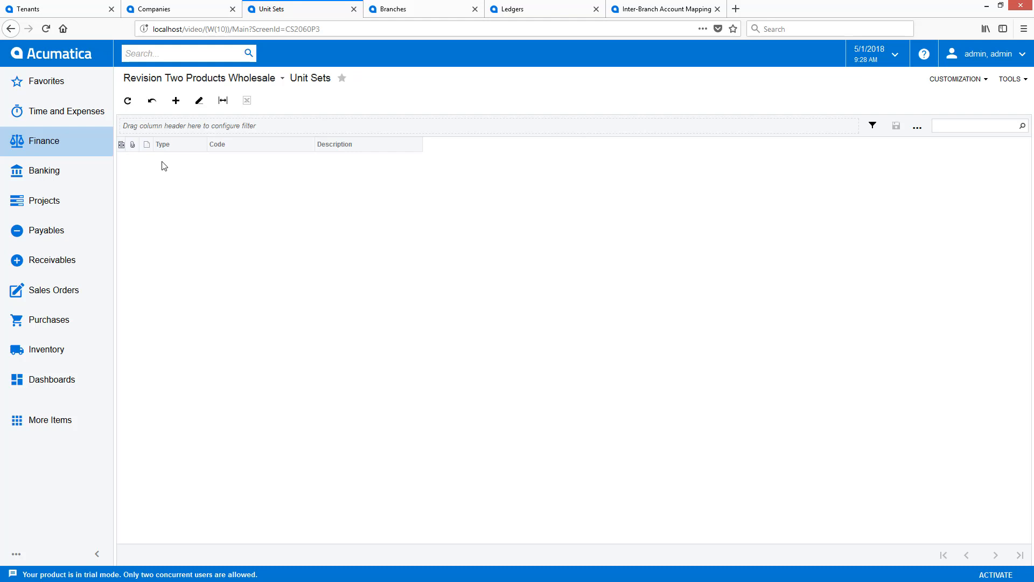
{"action": "left_click", "coordinate": [127, 101]}
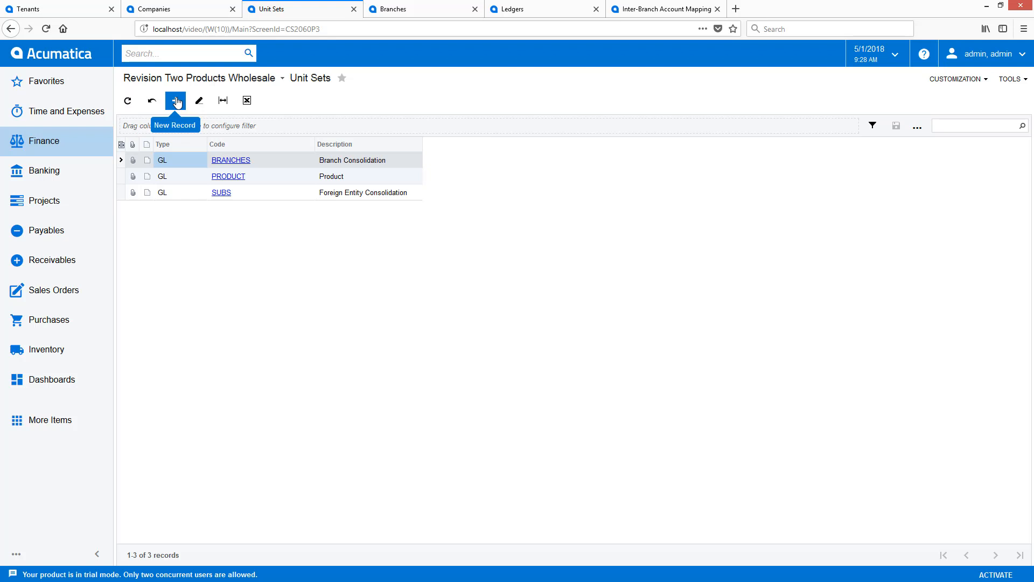
{"action": "left_click", "coordinate": [176, 100]}
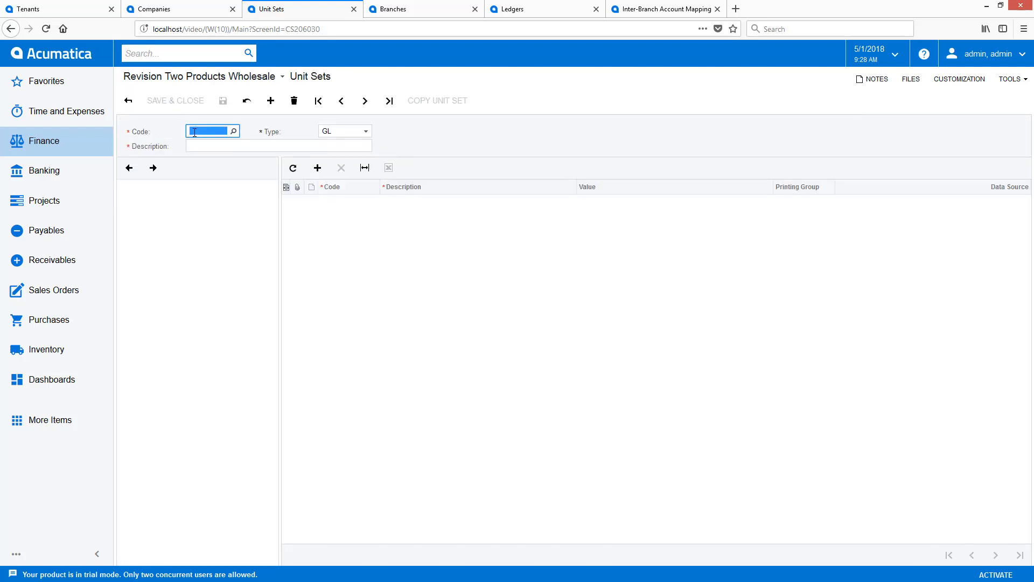
{"action": "type", "text": "COMPANIES"}
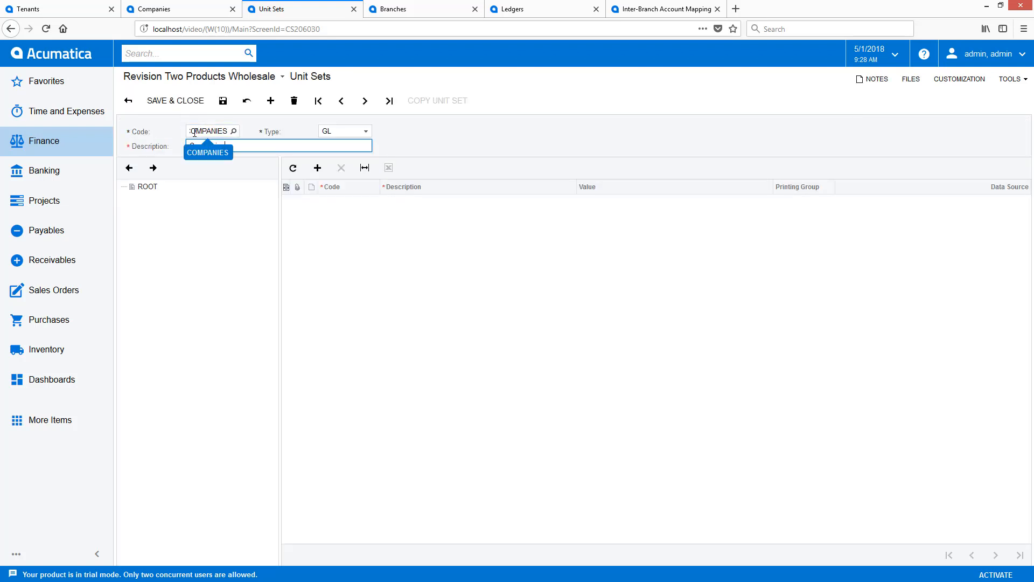
{"action": "left_click", "coordinate": [208, 152]}
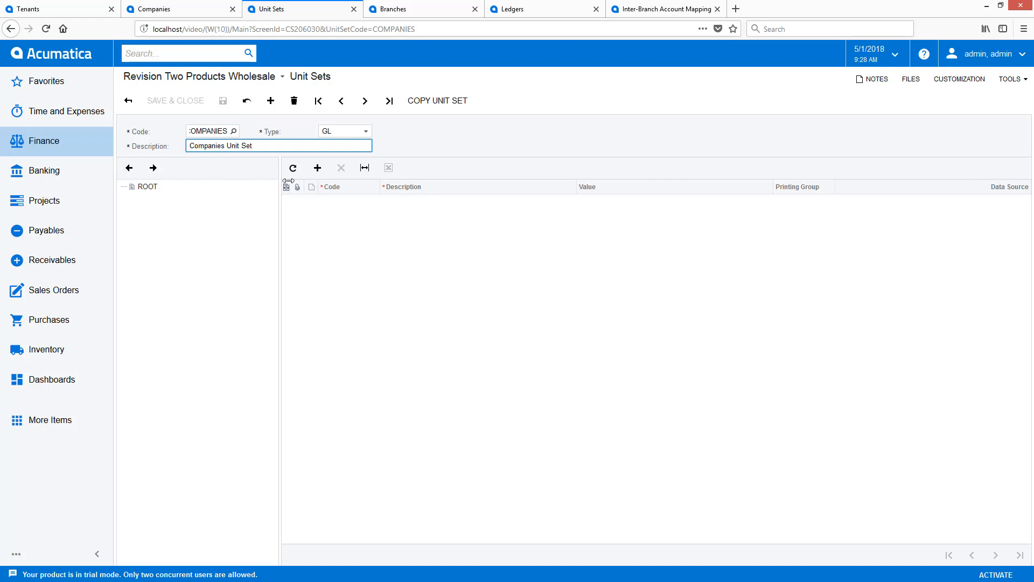
Step: Add unit R2PRODUCTS described Revision Two Products and begin setting its data source
{"action": "left_click", "coordinate": [316, 167]}
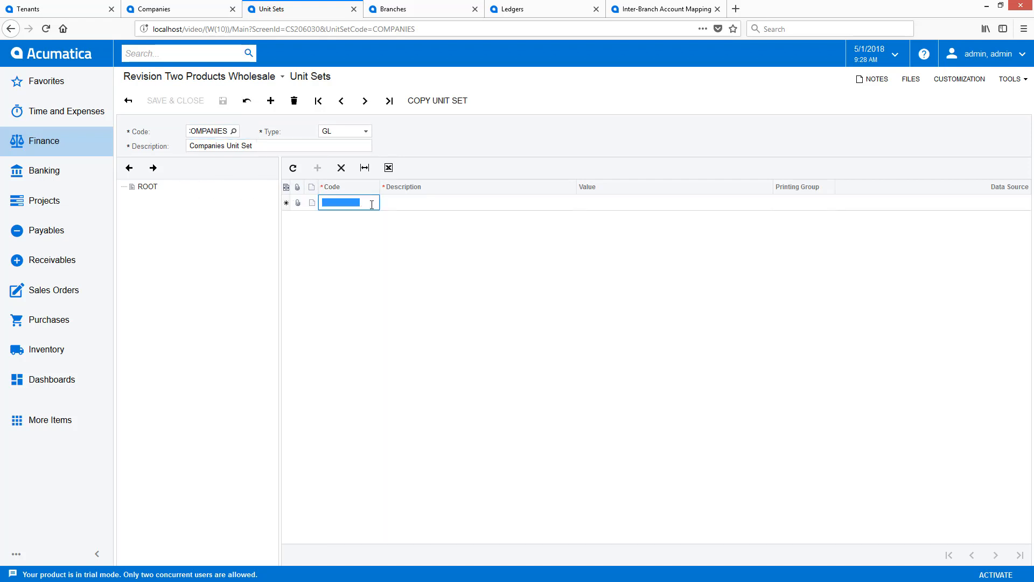
{"action": "type", "text": "R2PRODUCTS"}
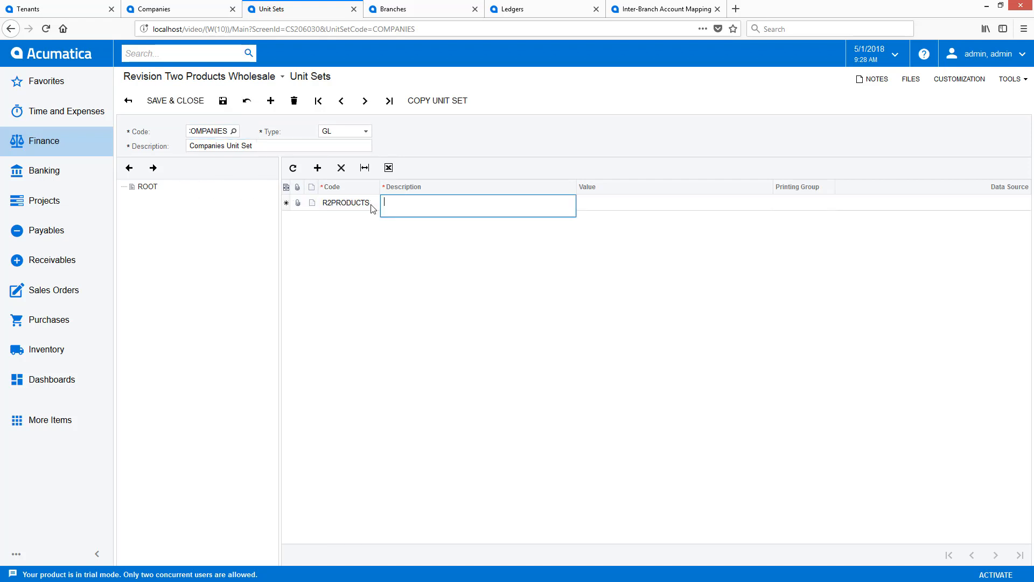
{"action": "type", "text": "Revision Two Products"}
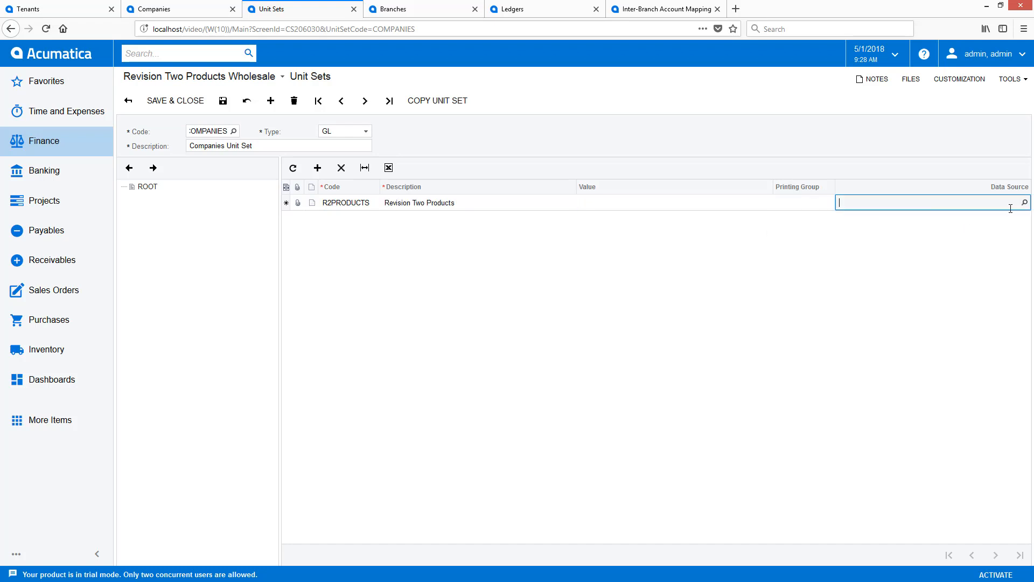
{"action": "left_click", "coordinate": [1024, 203]}
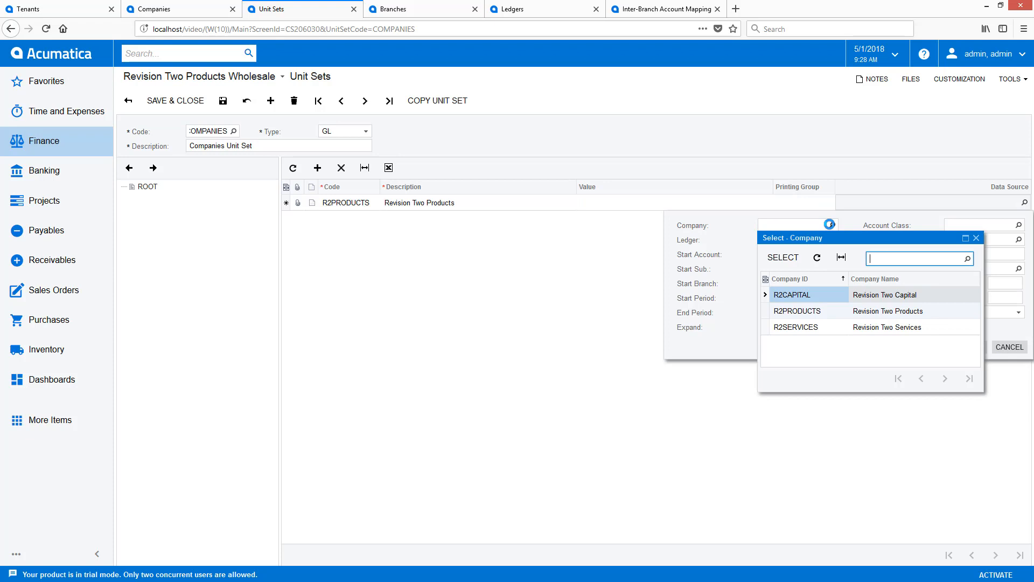
Step: Set R2PRODUCTS as data source, add R2CAPITAL and remaining branch units, save, then search 'bills and'
{"action": "left_click", "coordinate": [796, 310]}
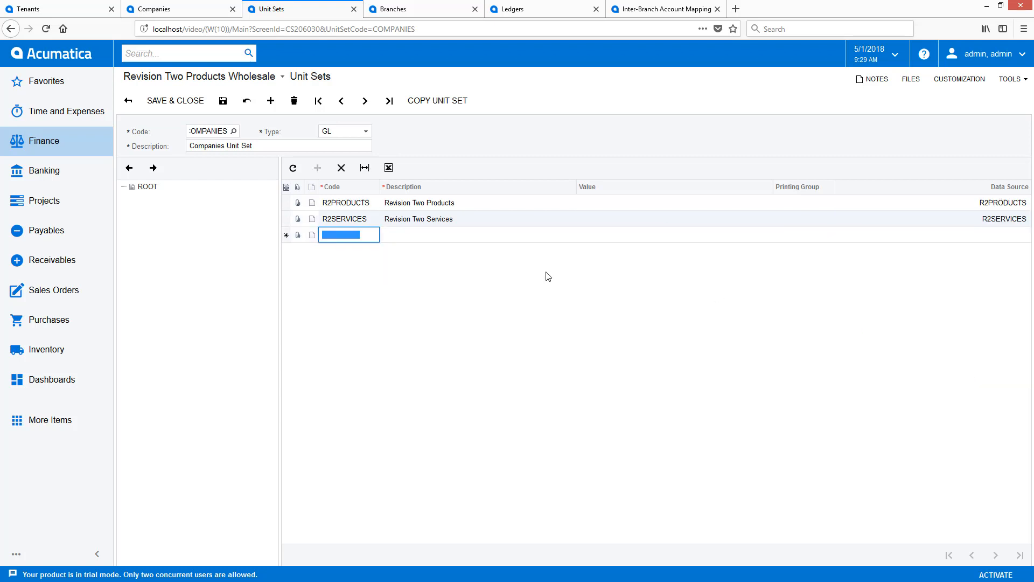
{"action": "type", "text": "R2CAPITAL"}
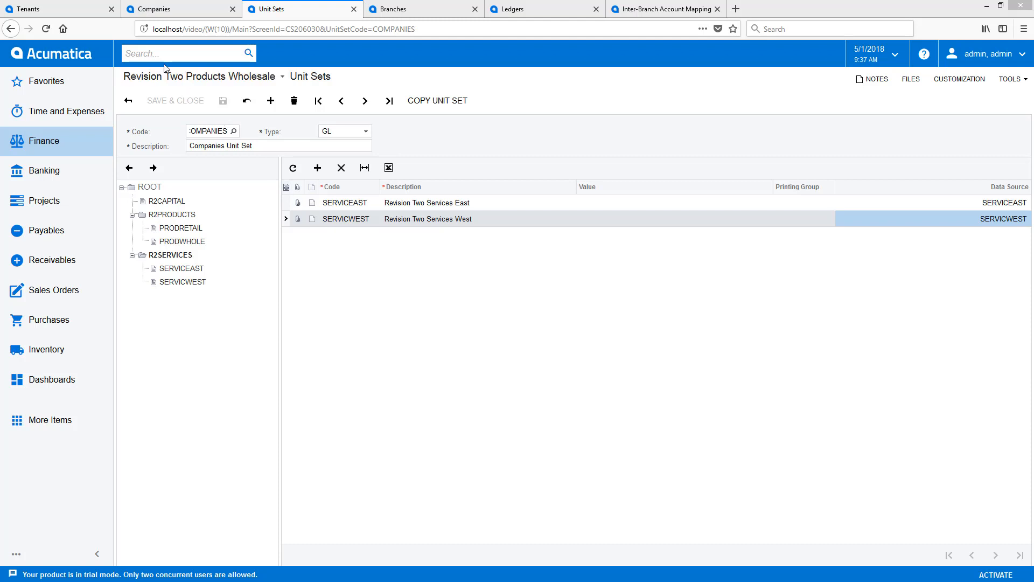
{"action": "type", "text": "bills and"}
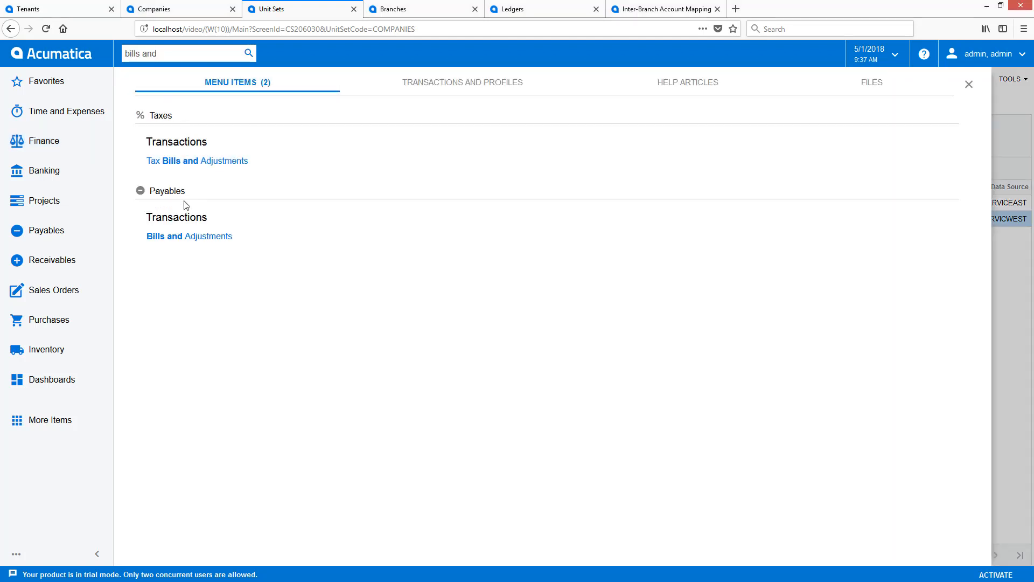
Step: In Bills and Adjustments, switch to Revision Two Services East and start a new bill
{"action": "left_click", "coordinate": [189, 236]}
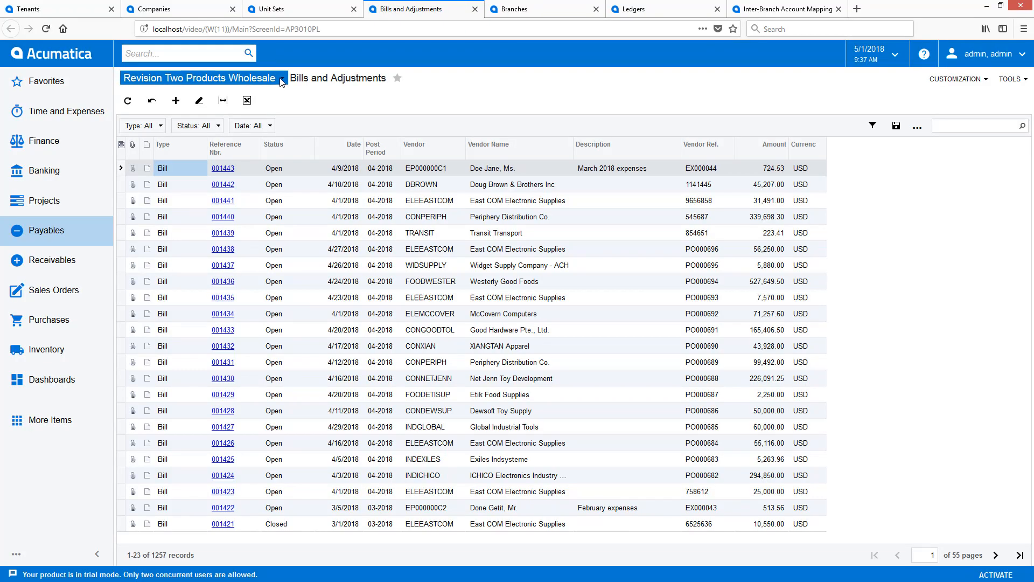
{"action": "left_click", "coordinate": [281, 80]}
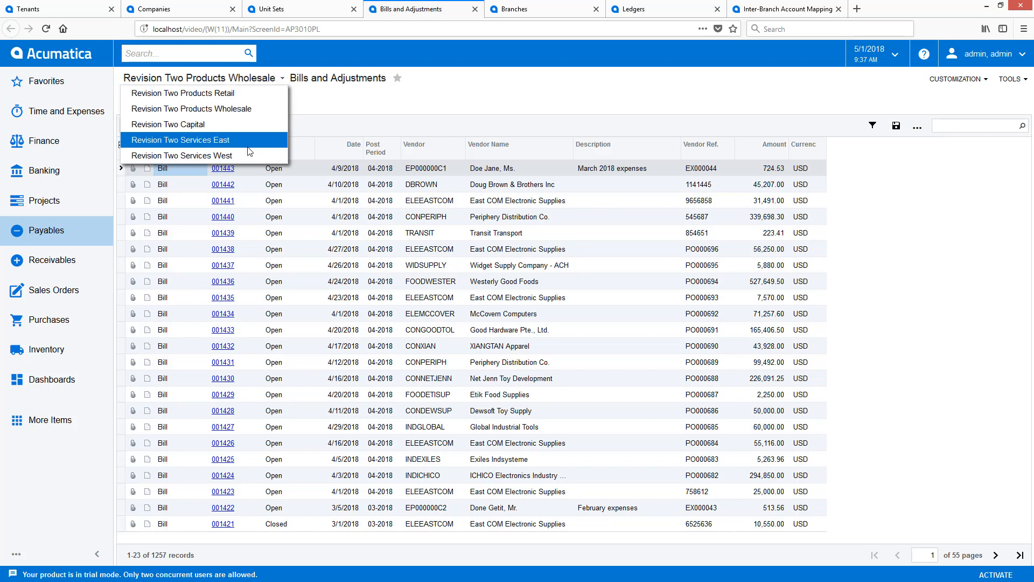
{"action": "left_click", "coordinate": [180, 139]}
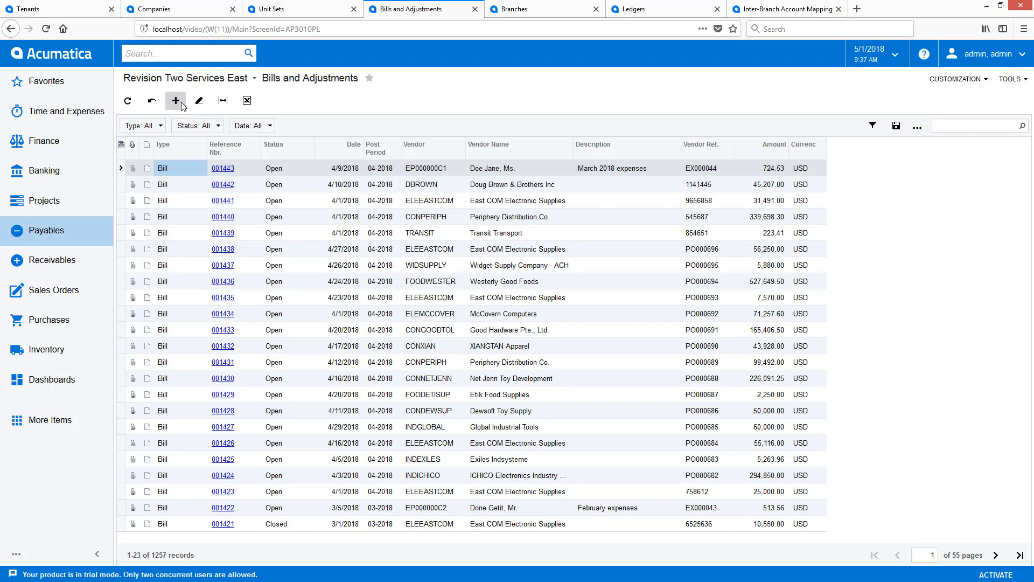
{"action": "left_click", "coordinate": [176, 100]}
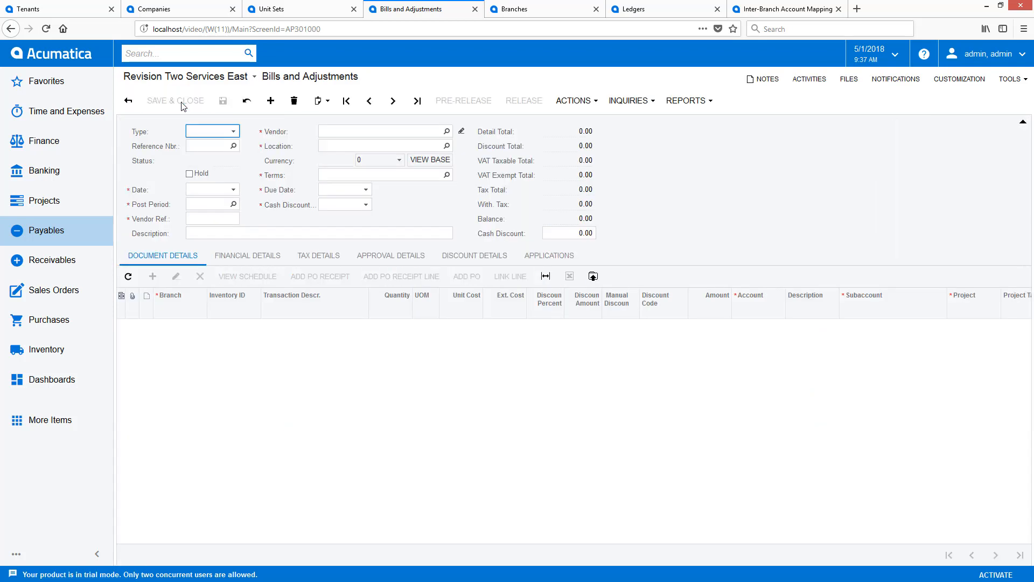
Step: Make the document a Bill for Goto Vendor Inc with a 'non balancing' first line
{"action": "left_click", "coordinate": [269, 100]}
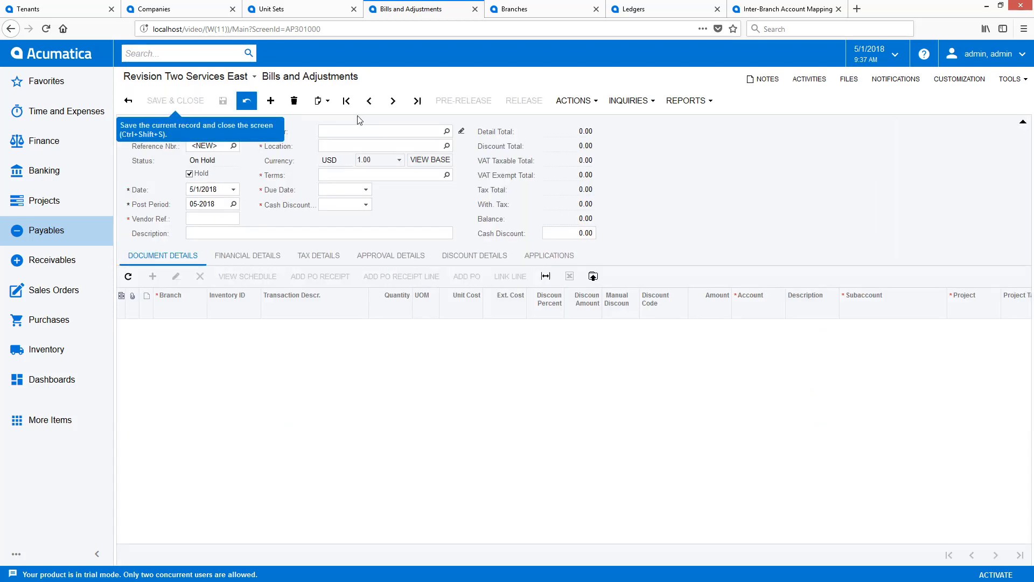
{"action": "type", "text": "aa"}
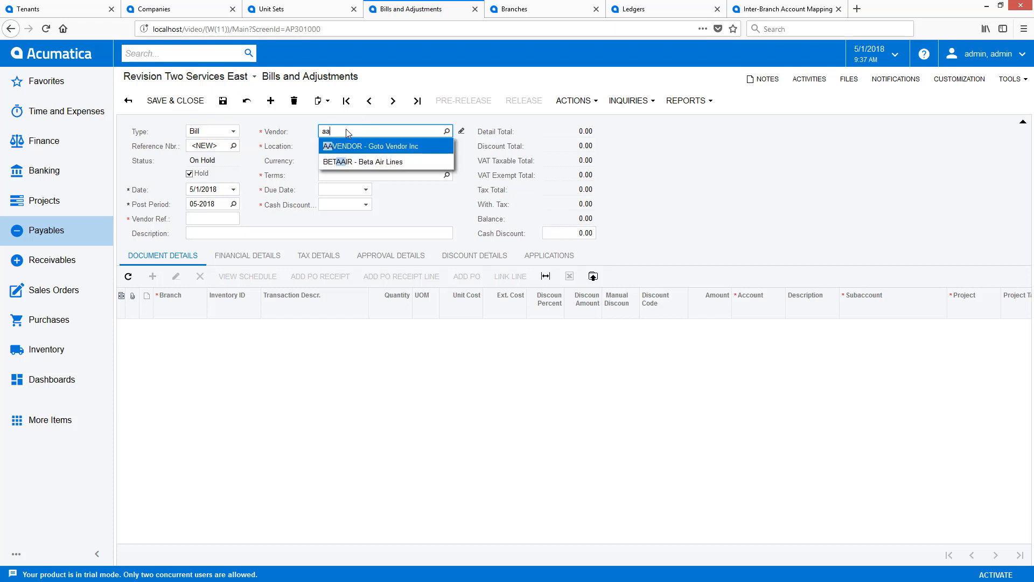
{"action": "left_click", "coordinate": [369, 146]}
{"action": "type", "text": "adsfa"}
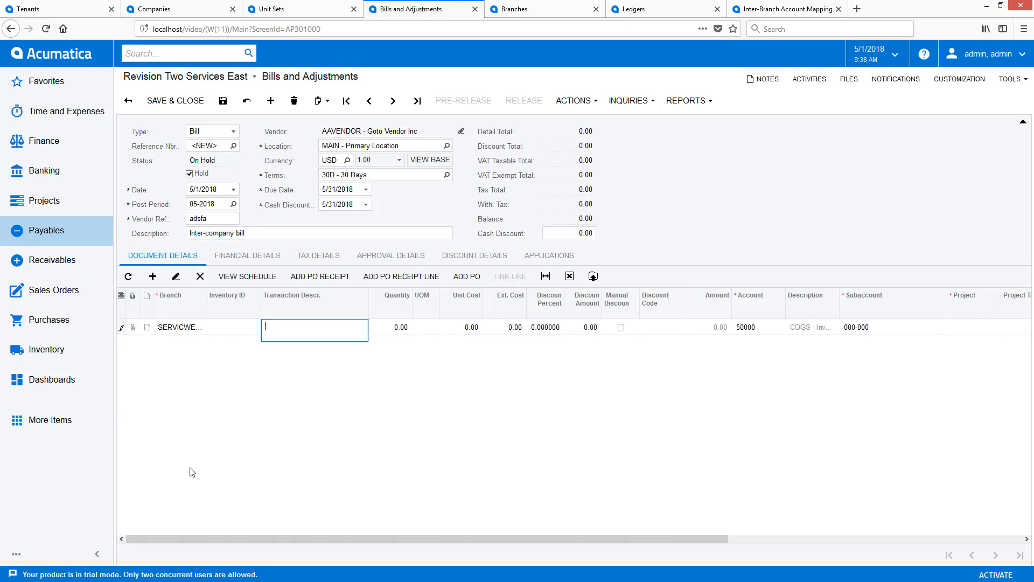
{"action": "type", "text": "non balancing"}
{"action": "left_click", "coordinate": [505, 326]}
{"action": "type", "text": "10"}
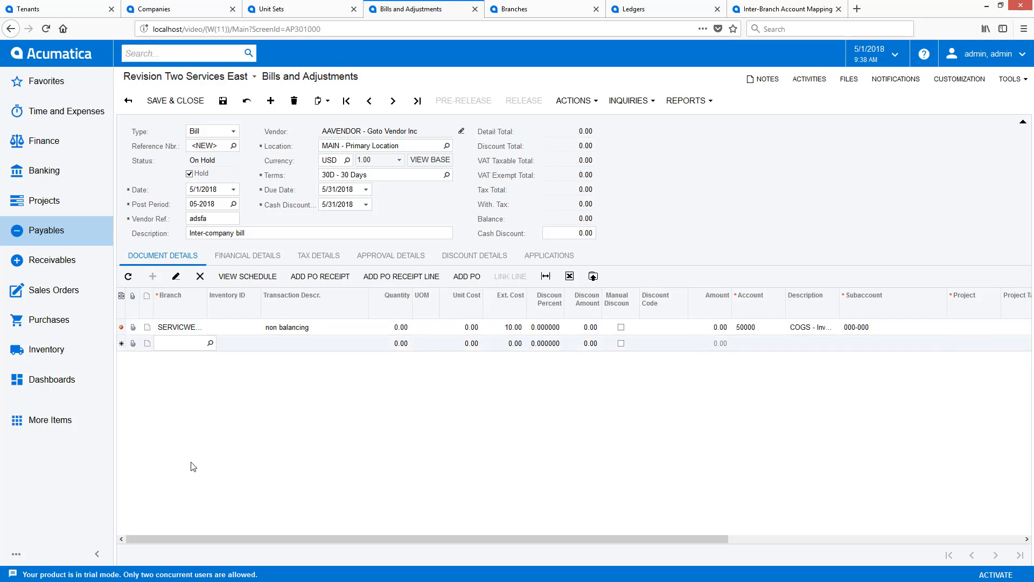
Step: Add a 20.00 line on another branch, release the inter-company bill, and view the finance screens
{"action": "left_click", "coordinate": [210, 343]}
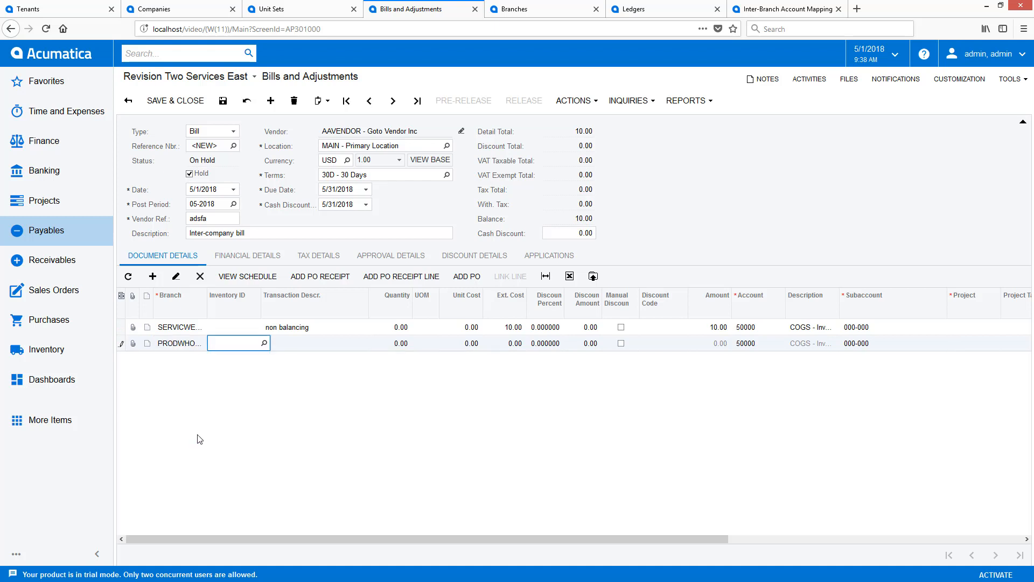
{"action": "type", "text": "20"}
{"action": "left_click", "coordinate": [315, 343]}
{"action": "type", "text": "balancing required"}
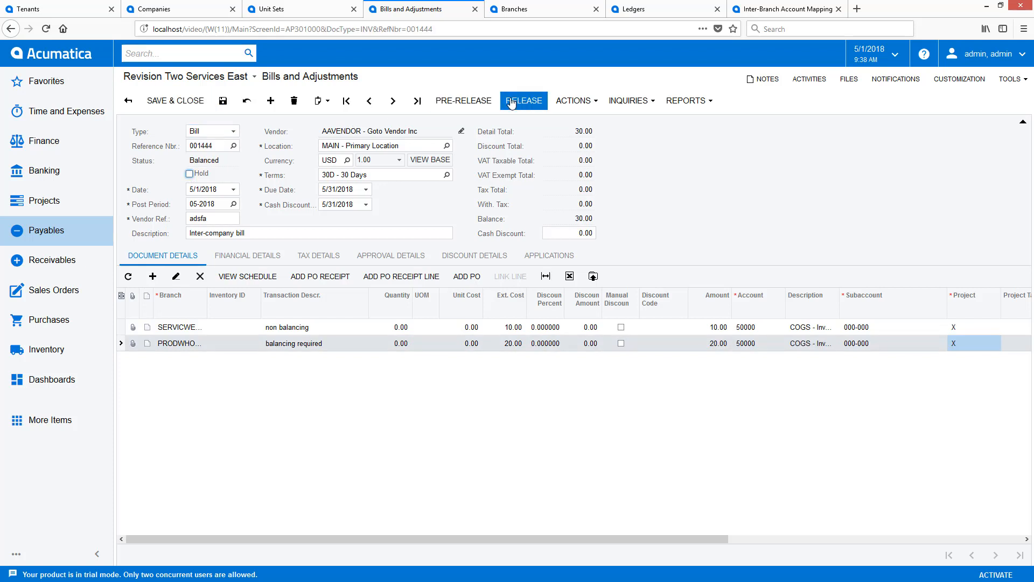
{"action": "left_click", "coordinate": [524, 100]}
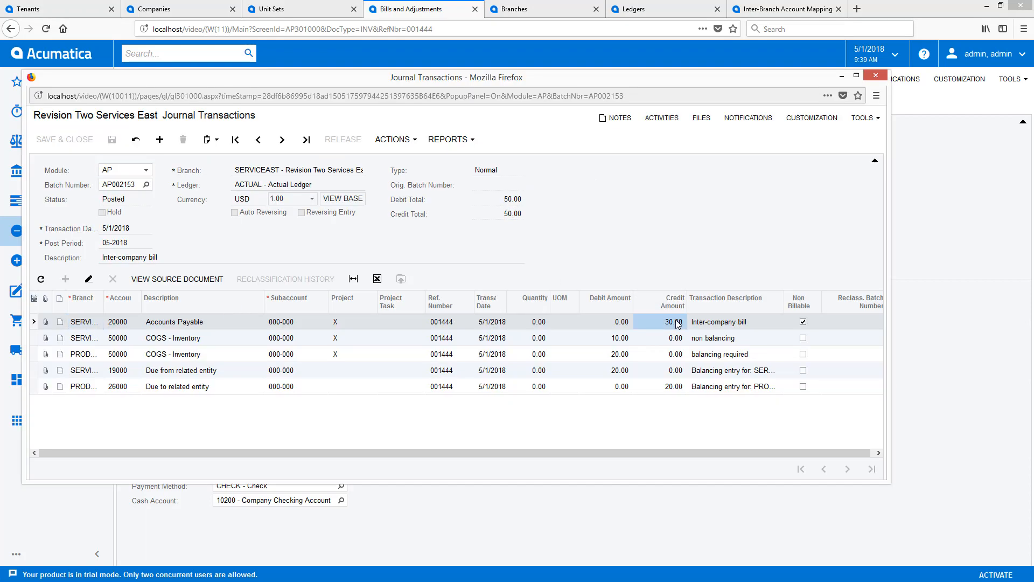
{"action": "left_click", "coordinate": [619, 370]}
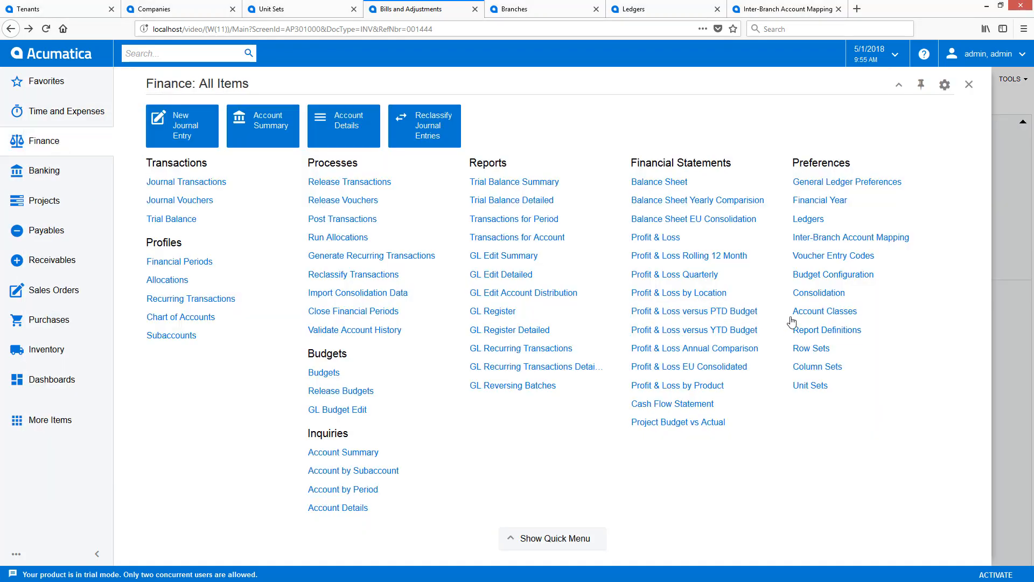
Step: On DPL with the COMPANIES unit set, preview groups and view Revision Two Services East figures
{"action": "left_click", "coordinate": [827, 329]}
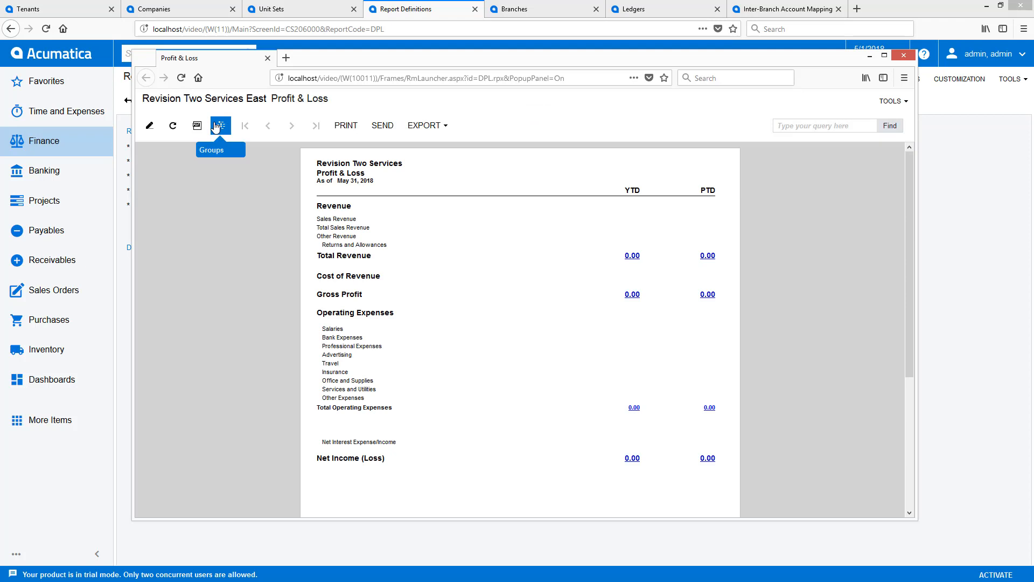
{"action": "left_click", "coordinate": [220, 125]}
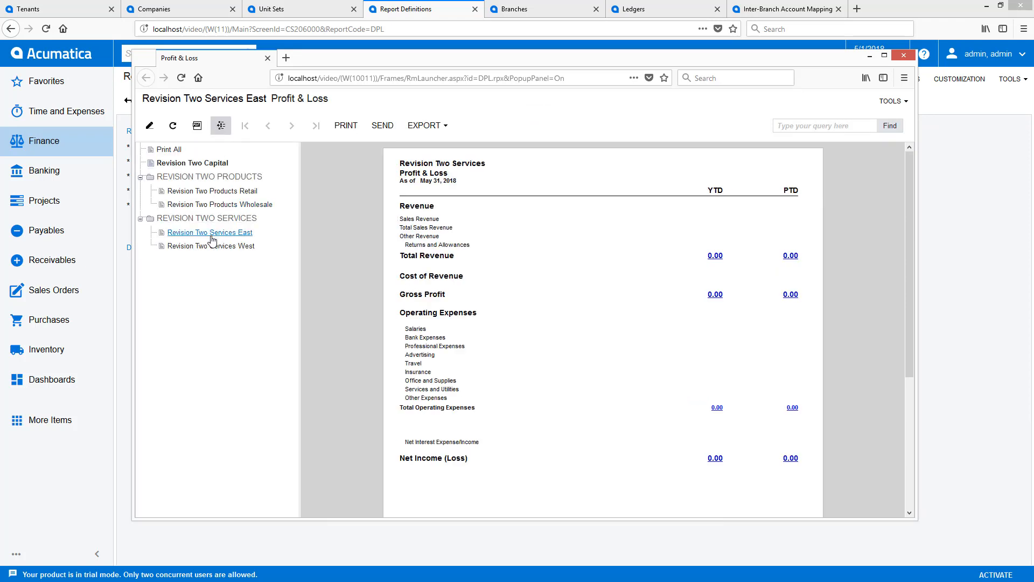
{"action": "left_click", "coordinate": [215, 246]}
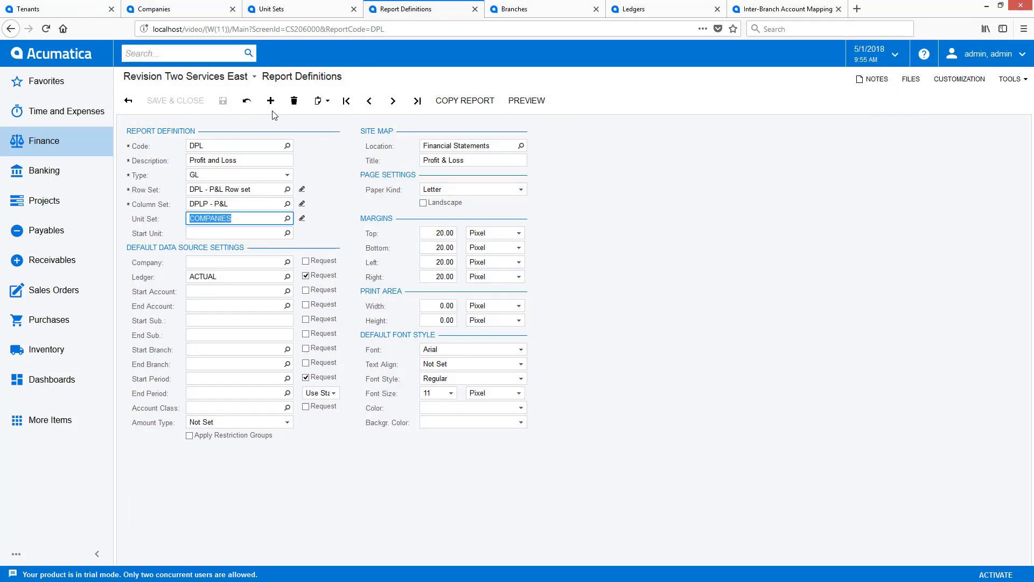
Step: Preview DBSP by COMPANIES units for Revision Two Services East and drill into Total Current Assets
{"action": "left_click", "coordinate": [393, 100]}
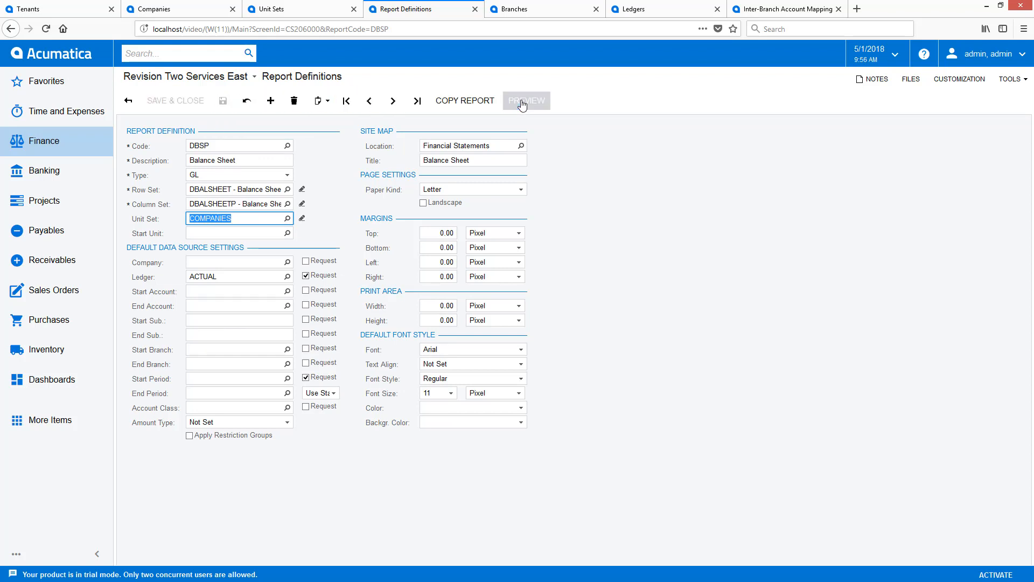
{"action": "left_click", "coordinate": [525, 100]}
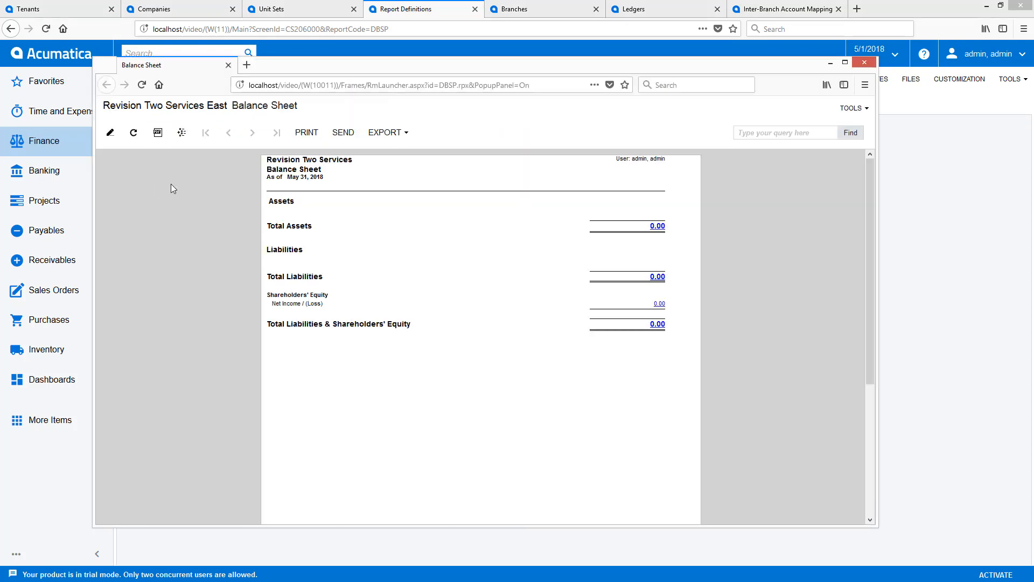
{"action": "left_click", "coordinate": [181, 132]}
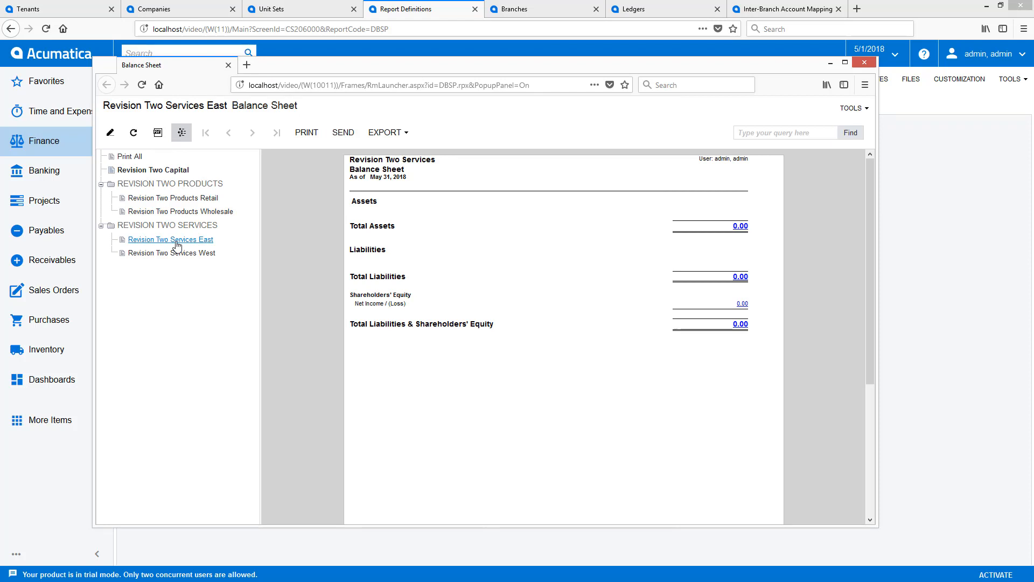
{"action": "left_click", "coordinate": [170, 239]}
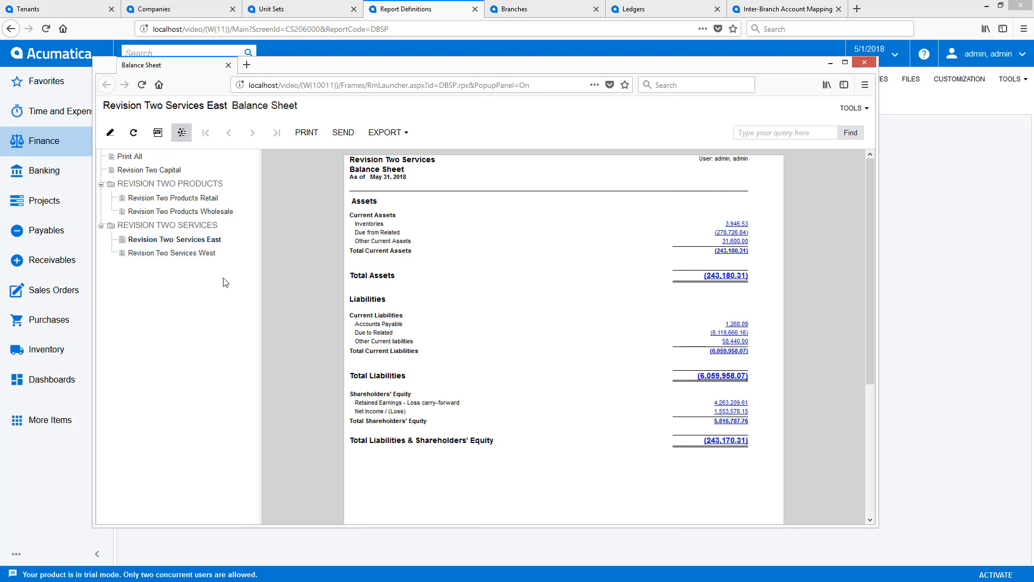
{"action": "mouse_move", "coordinate": [727, 252]}
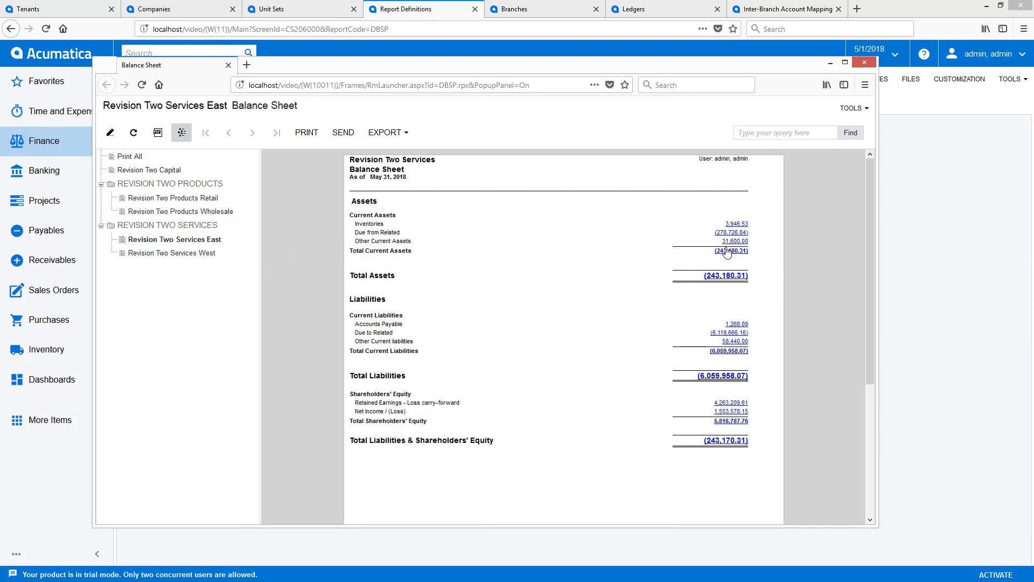
{"action": "left_click", "coordinate": [736, 224]}
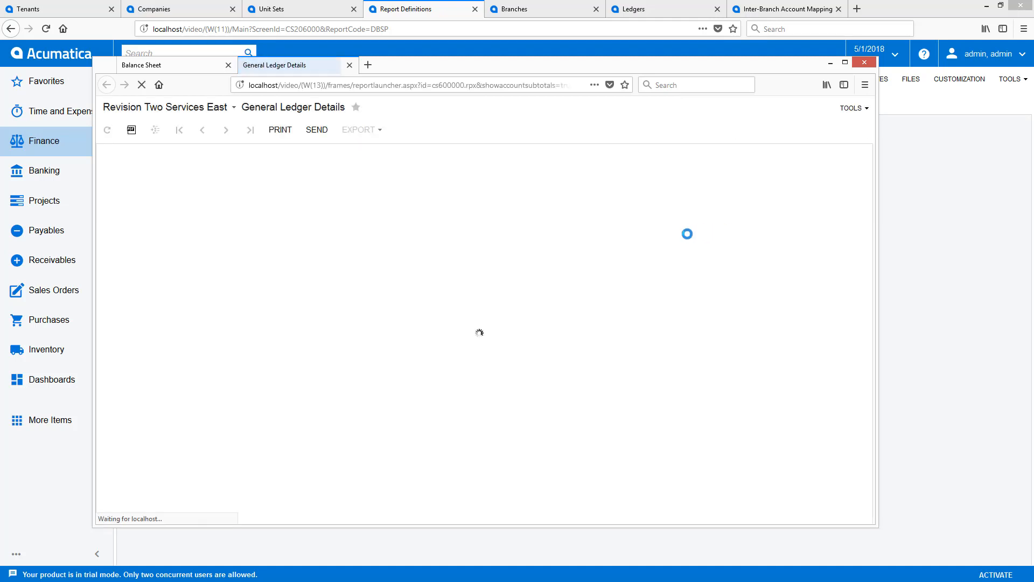